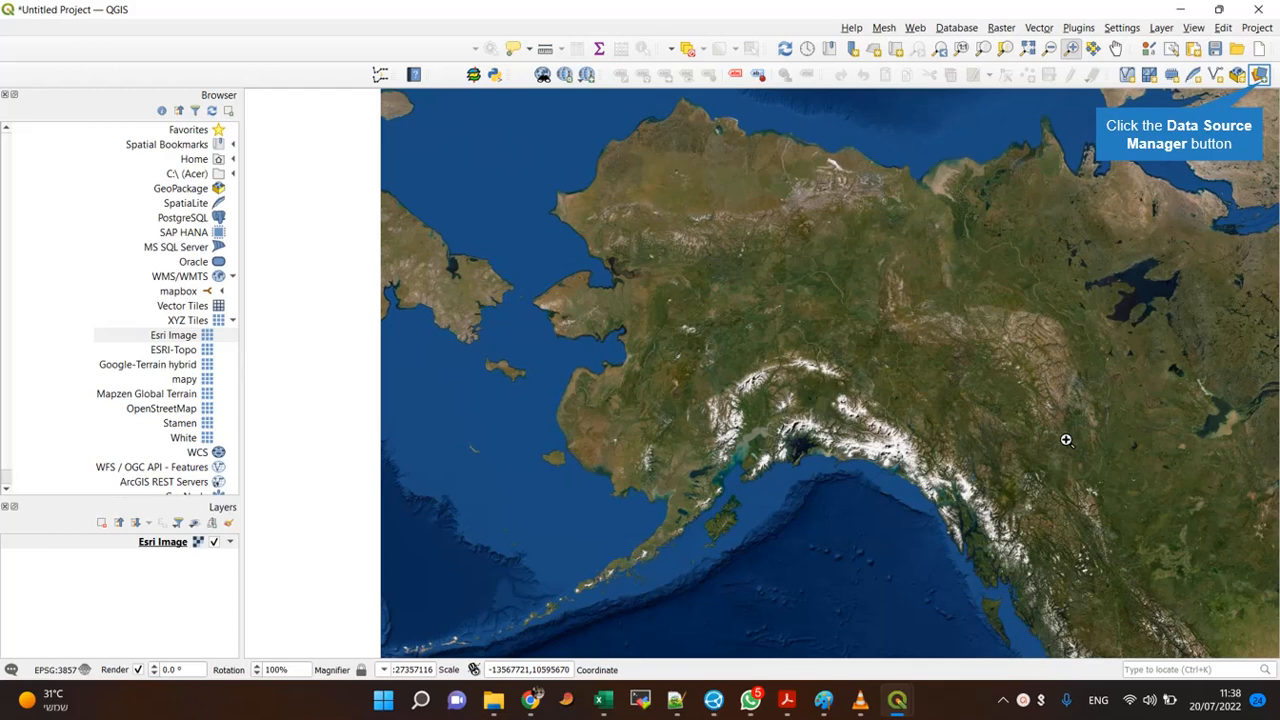
mouse_move(1080, 362)
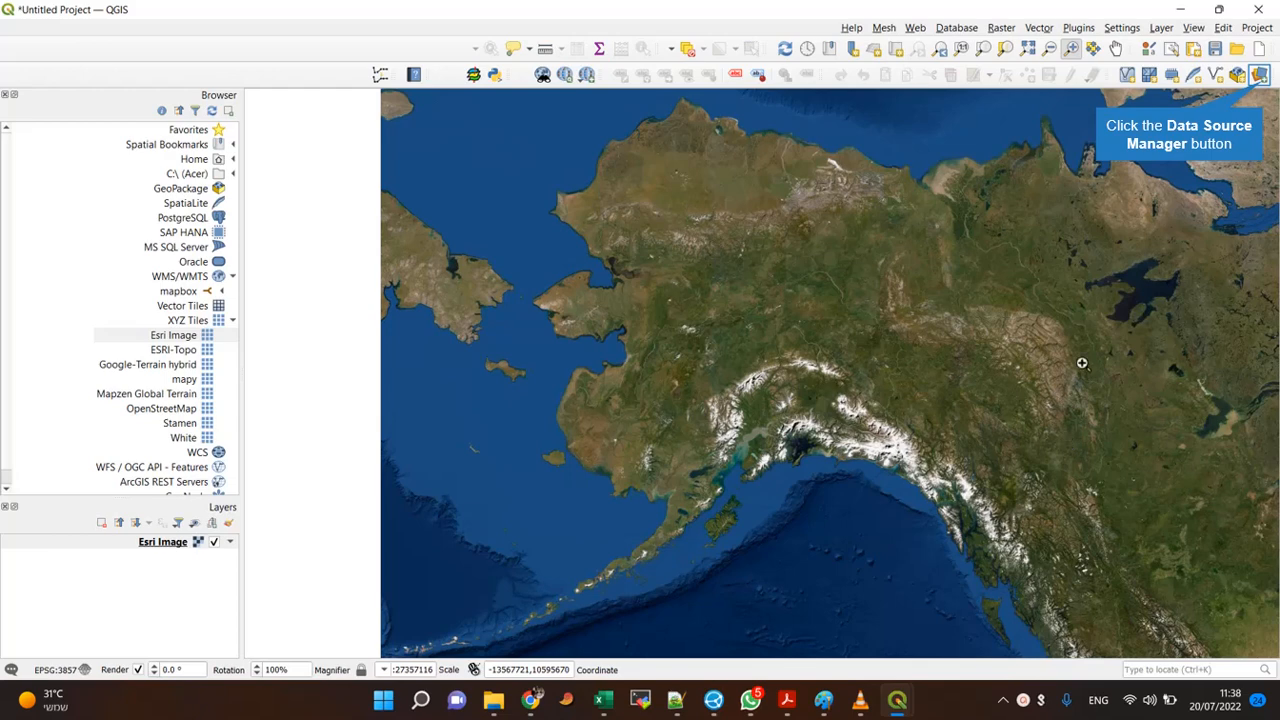
mouse_move(1140, 196)
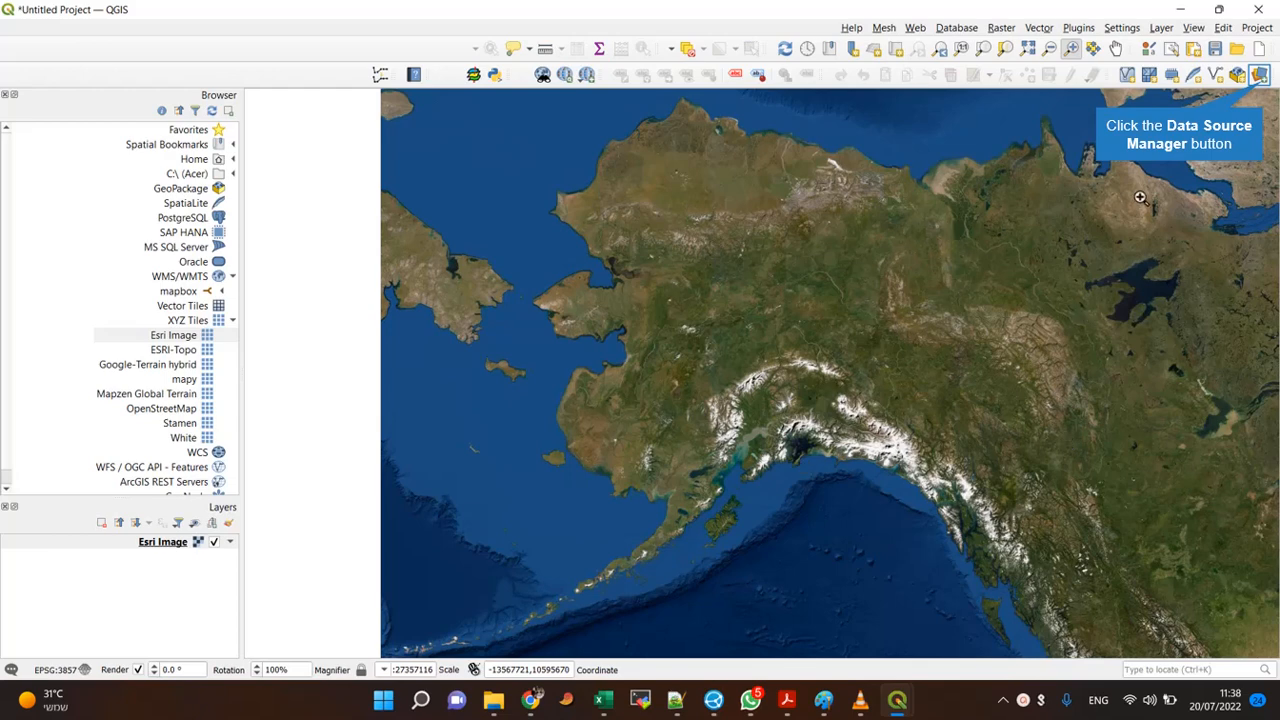
Step: Choose Alaska_Airports.csv as the delimited-text file to import
left_click(1259, 74)
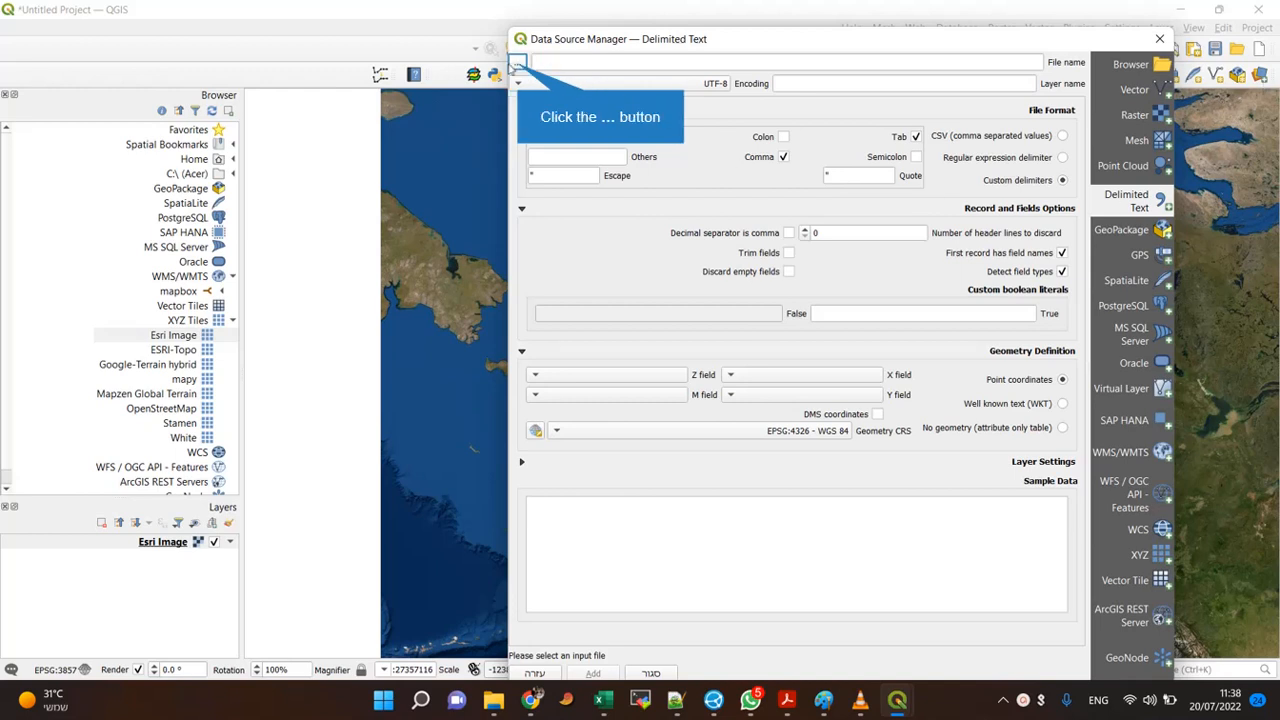
left_click(518, 62)
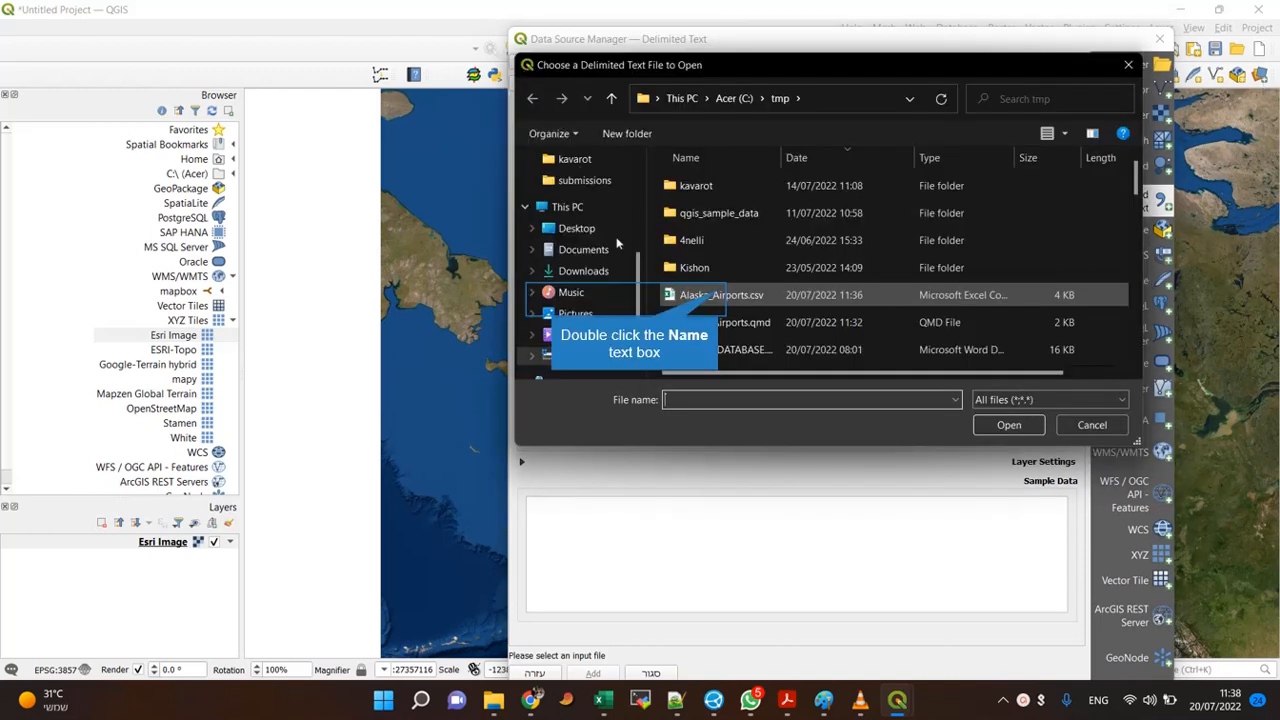
double_click(720, 294)
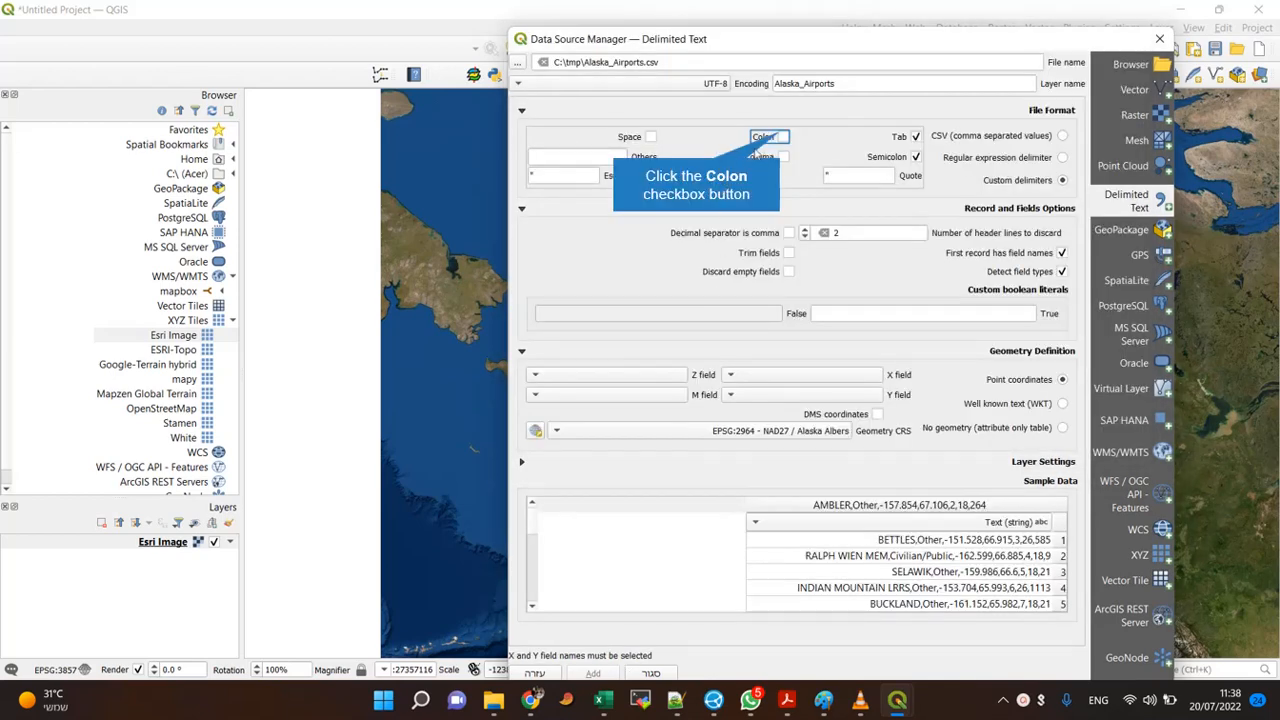
Step: Use Comma as the only delimiter and discard 1 header line
left_click(784, 136)
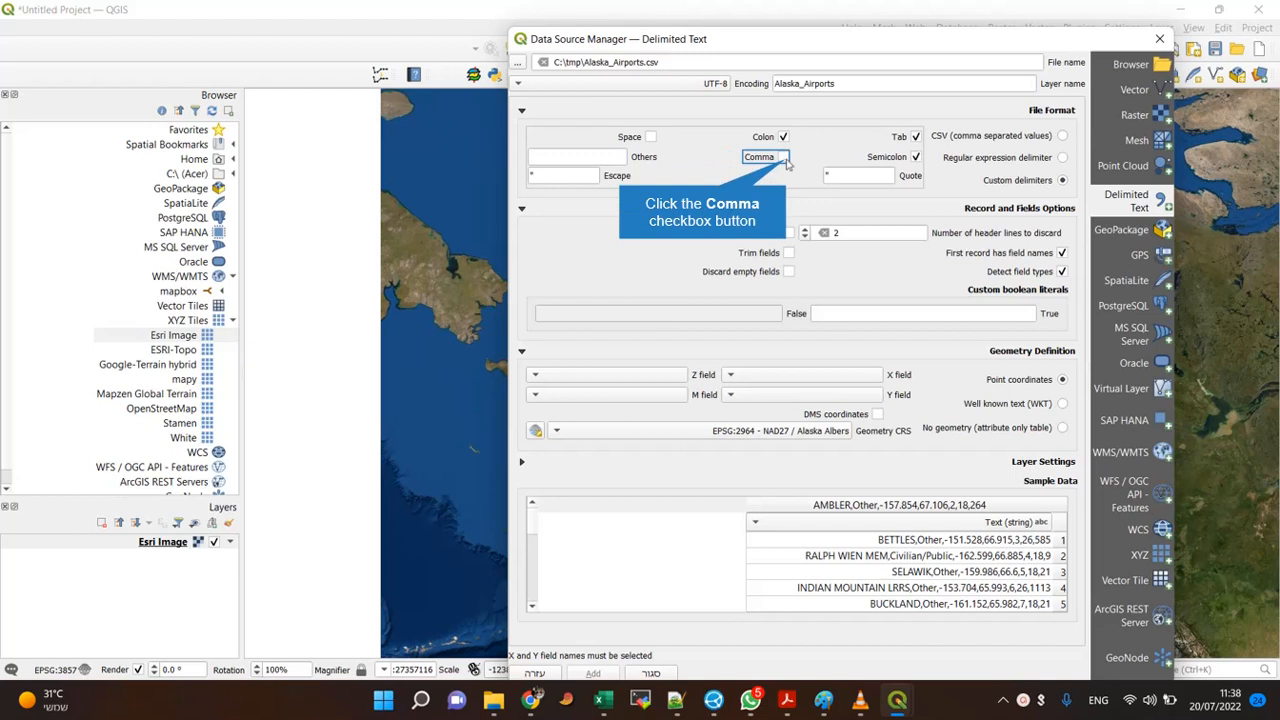
left_click(783, 157)
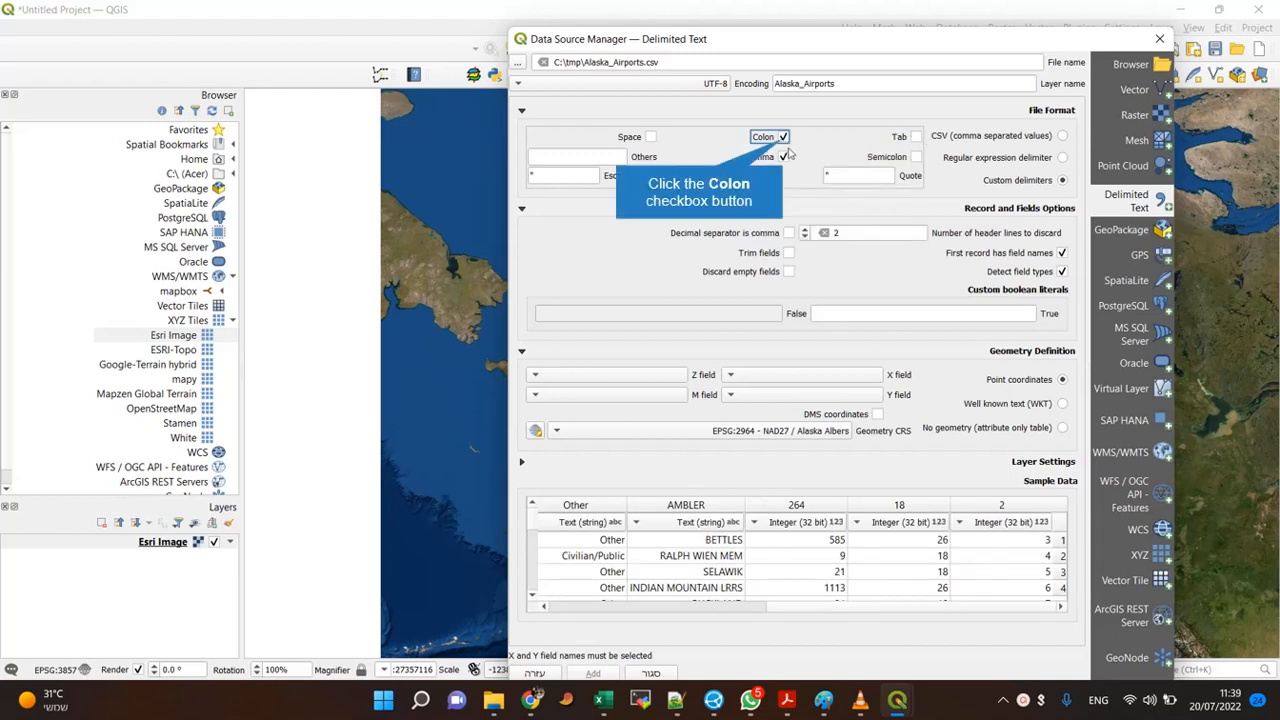
left_click(784, 136)
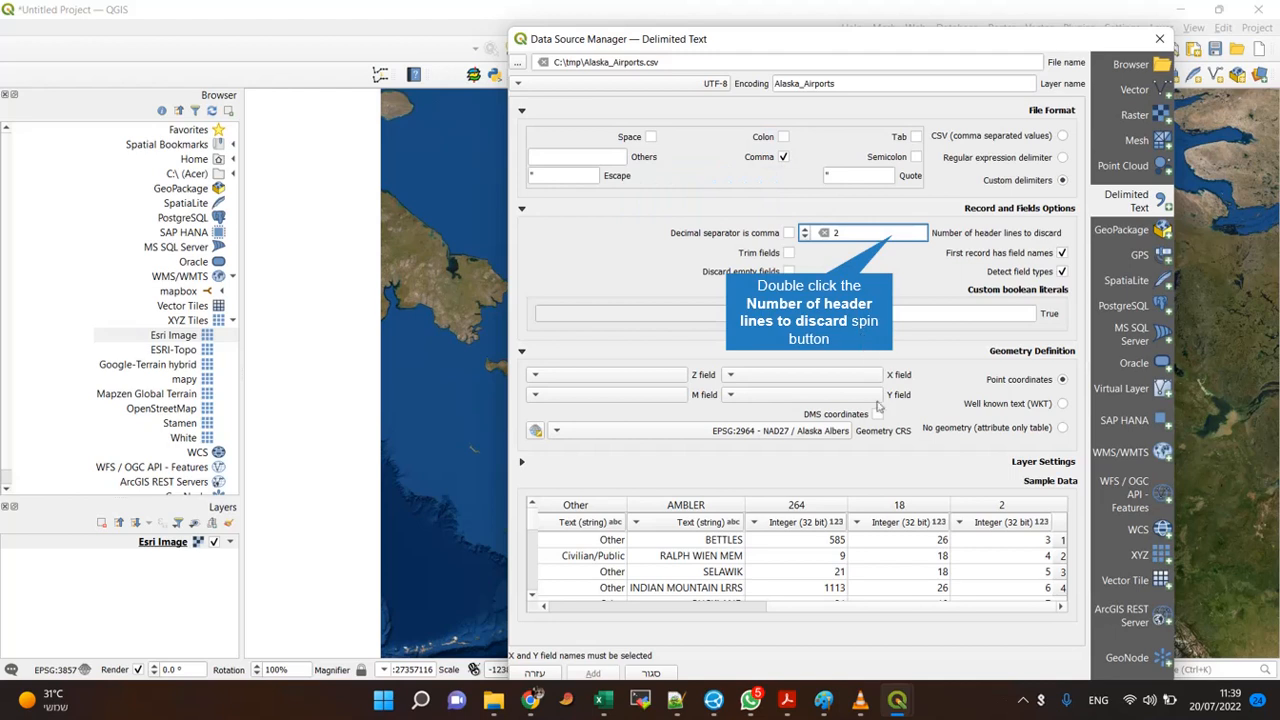
mouse_move(952, 490)
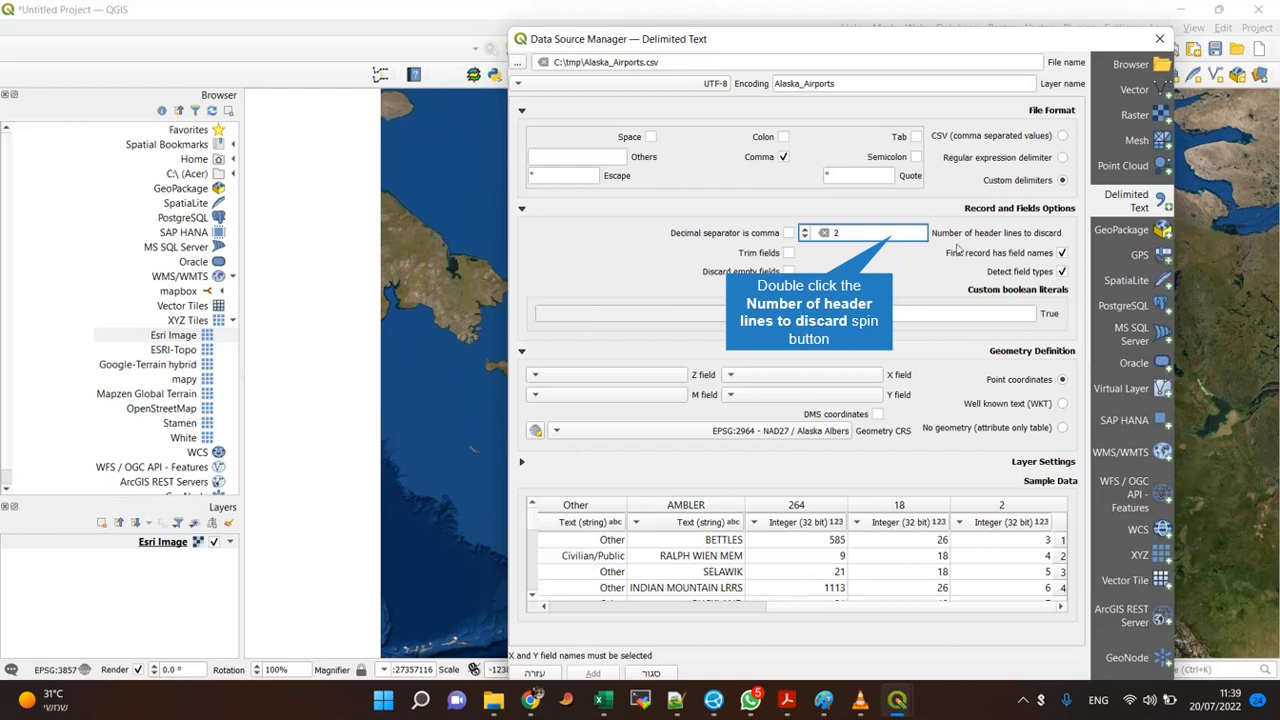
double_click(862, 232)
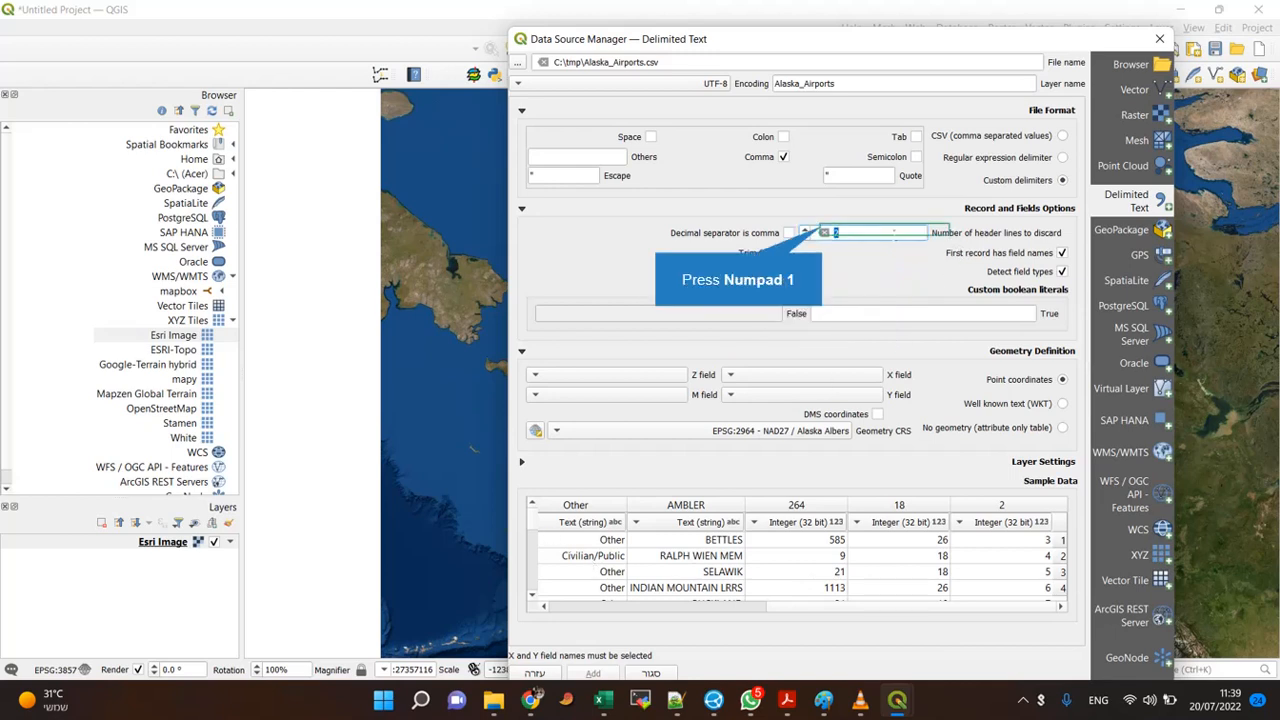
left_click(805, 228)
type("0")
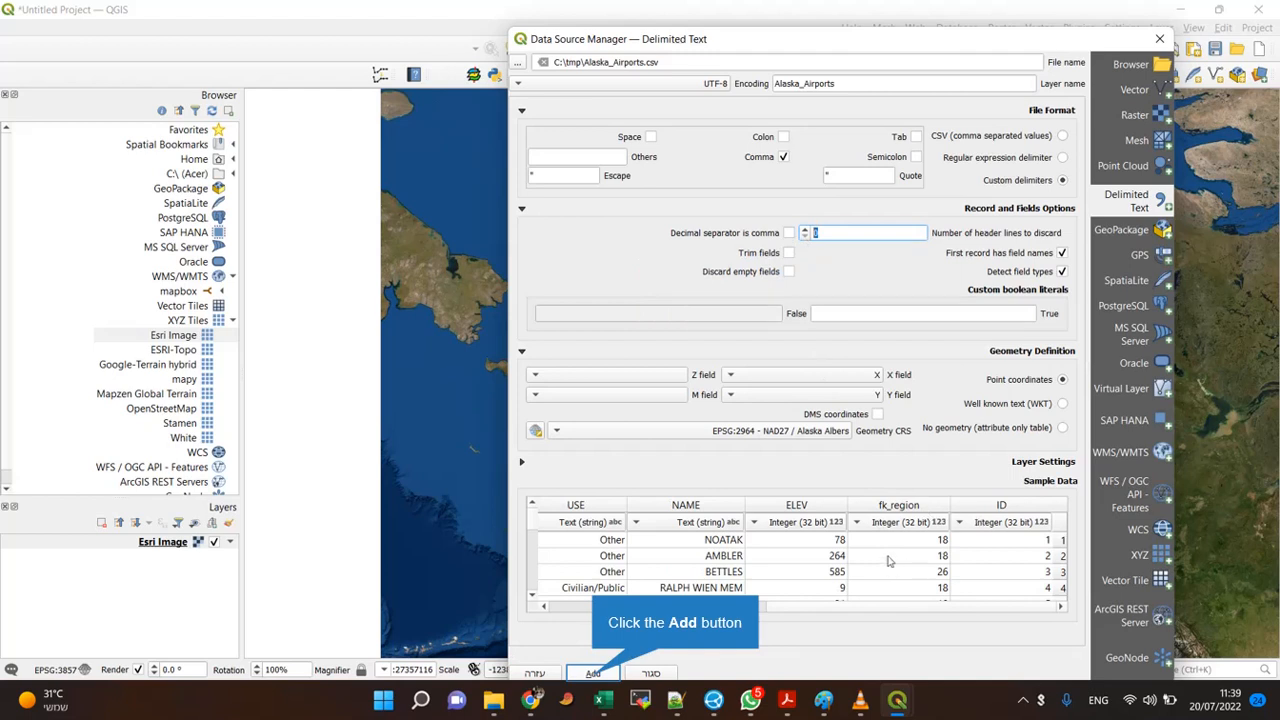
mouse_move(850, 400)
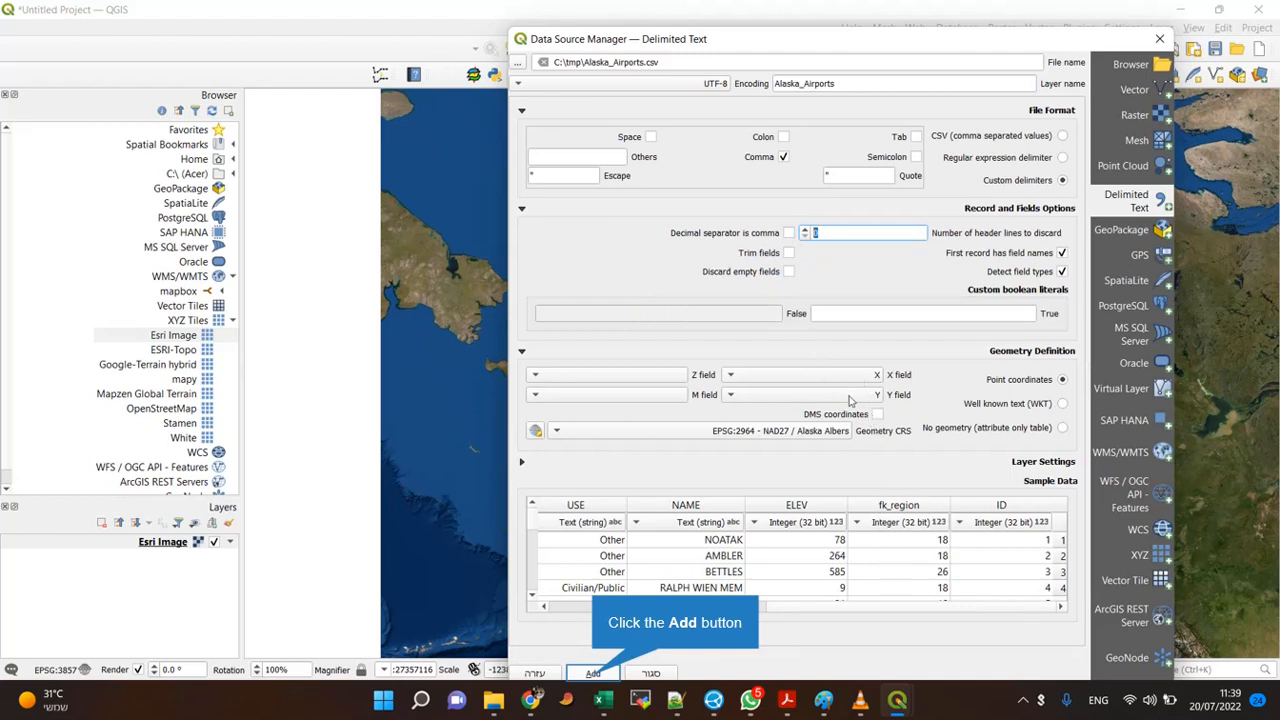
mouse_move(648, 448)
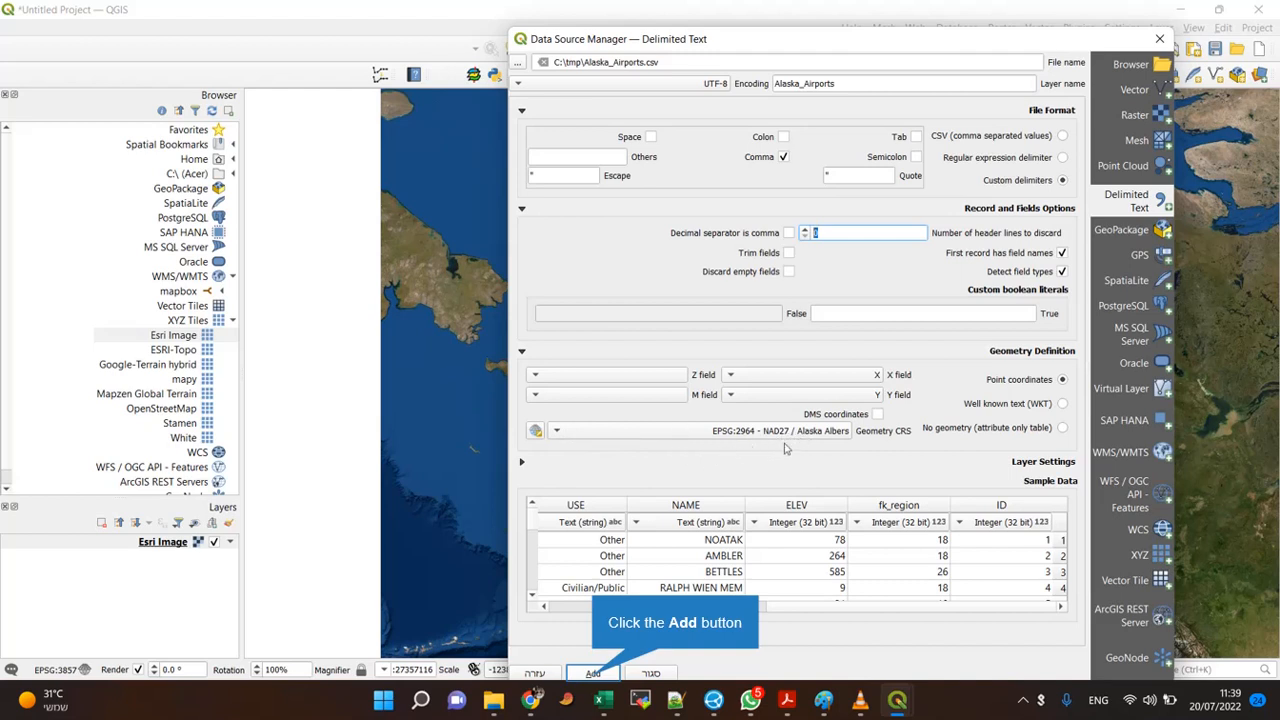
mouse_move(730, 458)
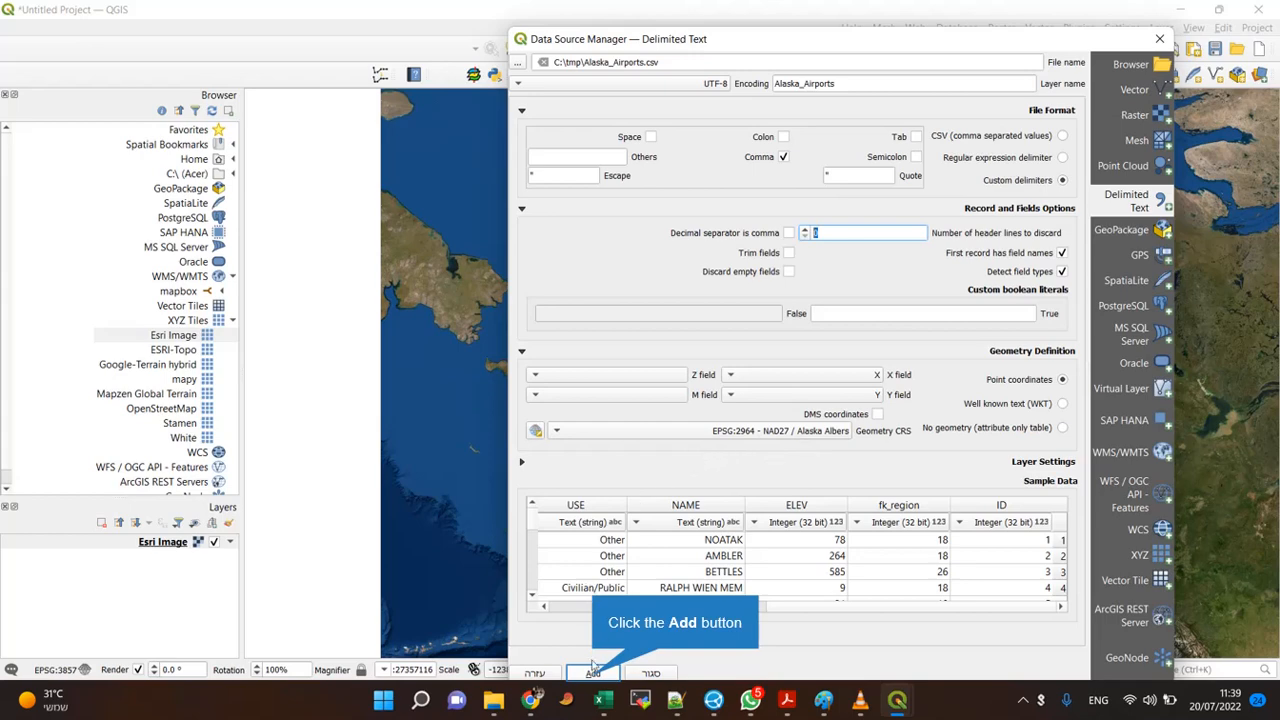
Step: Add the layer using the 'Inverse of Alaska Albers + NAD27 to WGS 84 (85)' transformation
left_click(593, 672)
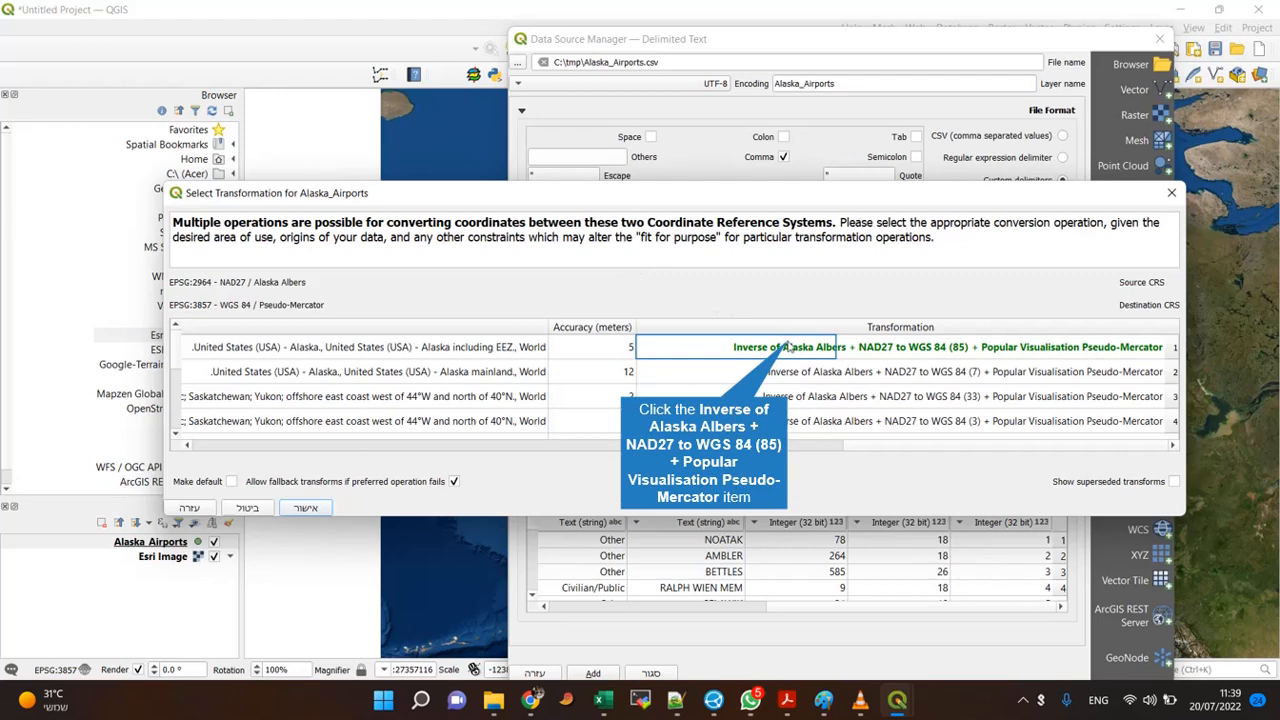
left_click(780, 347)
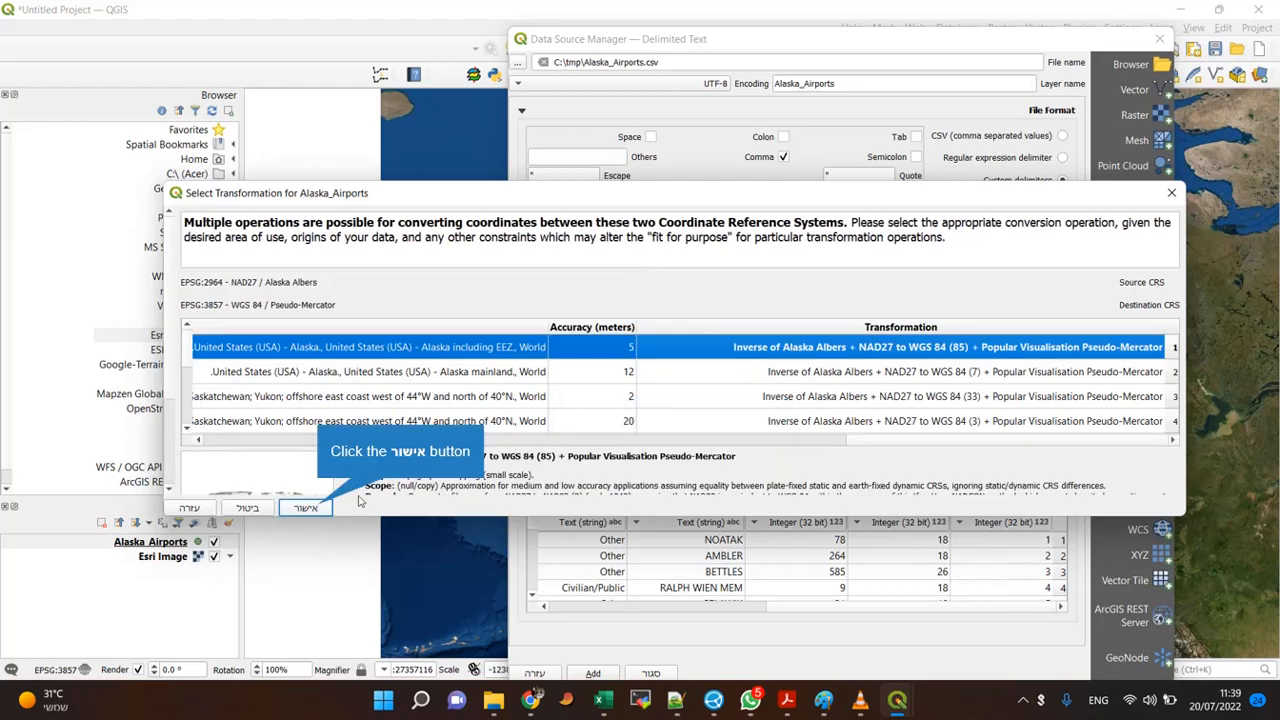
mouse_move(323, 509)
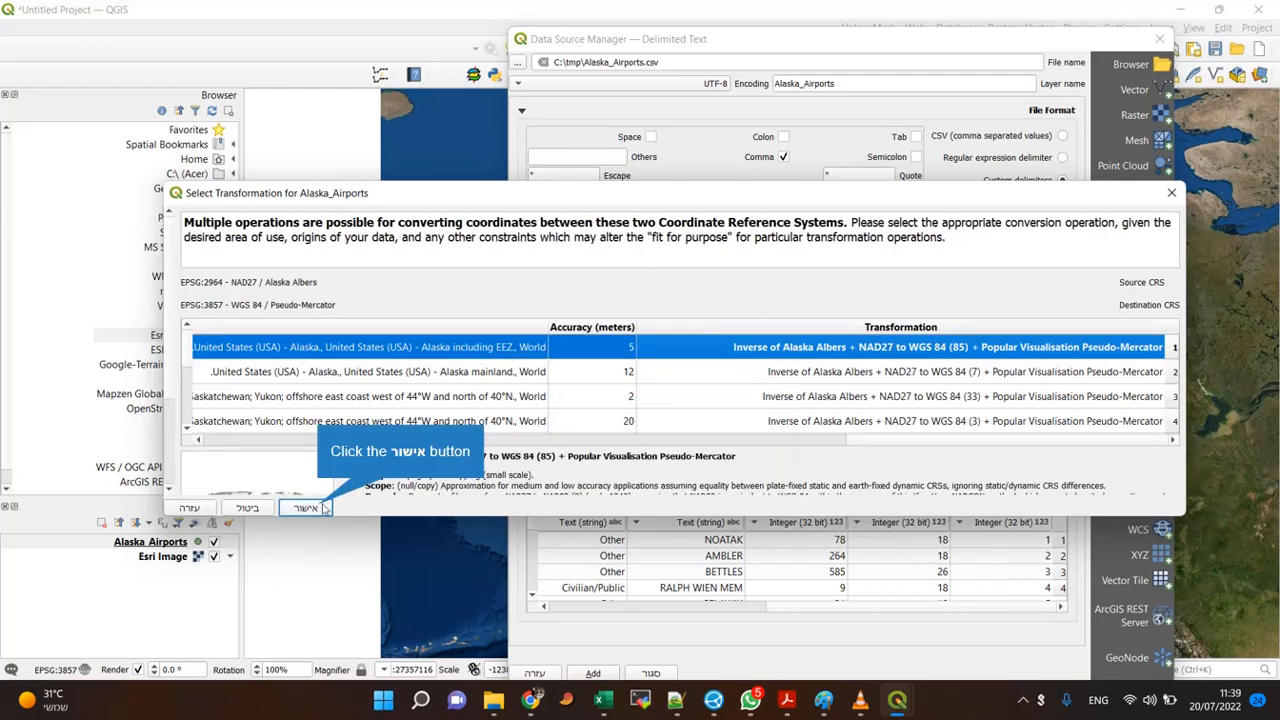
left_click(304, 508)
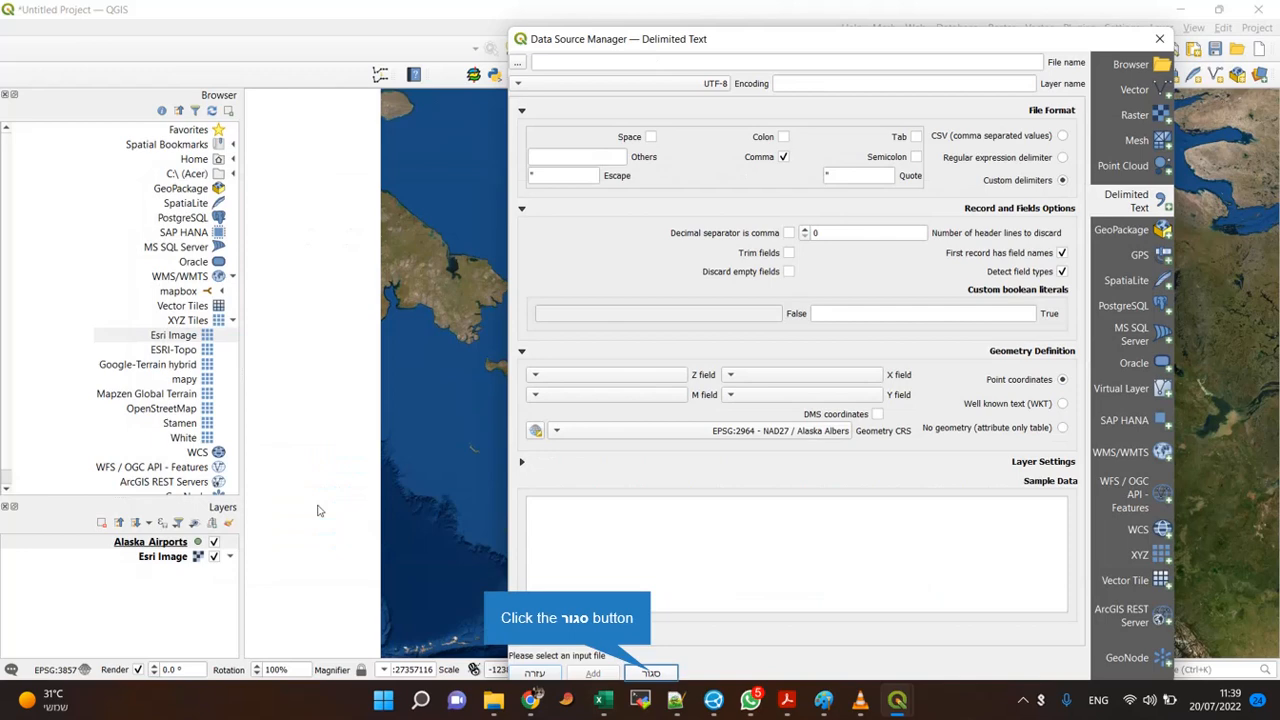
Step: Close the import window and open the Alaska_Airports layer's context menu
left_click(649, 672)
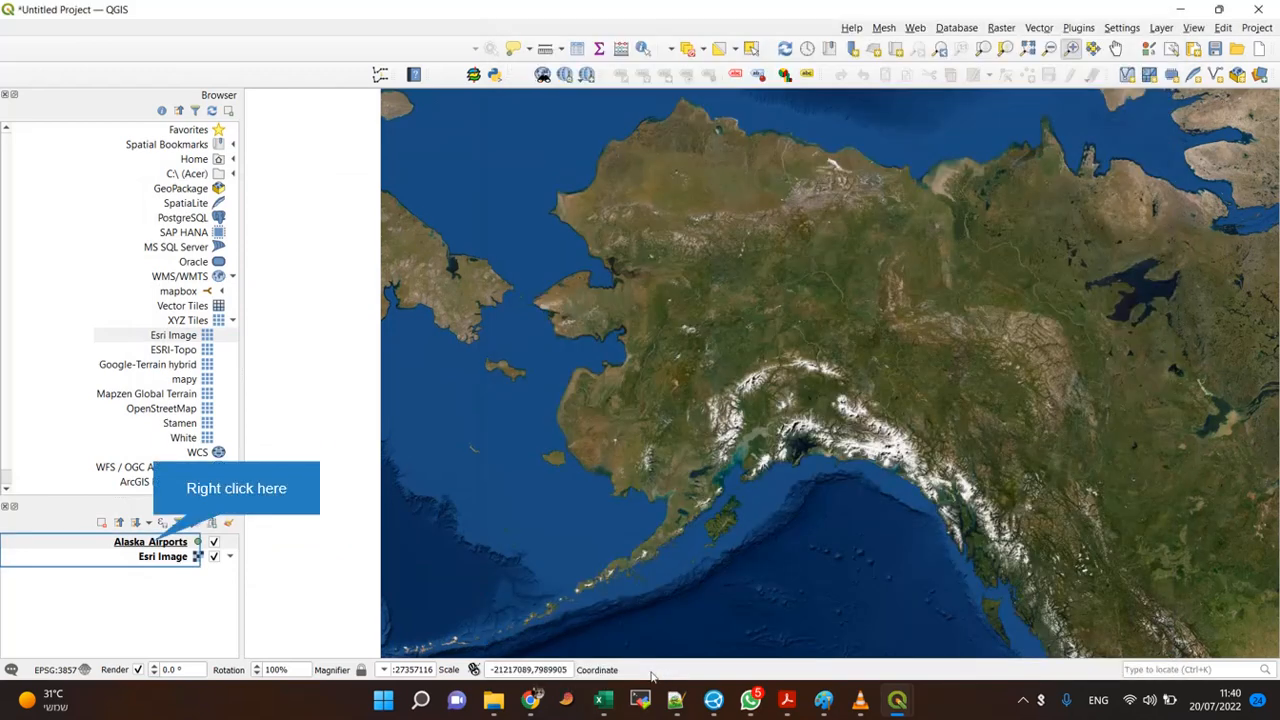
mouse_move(635, 674)
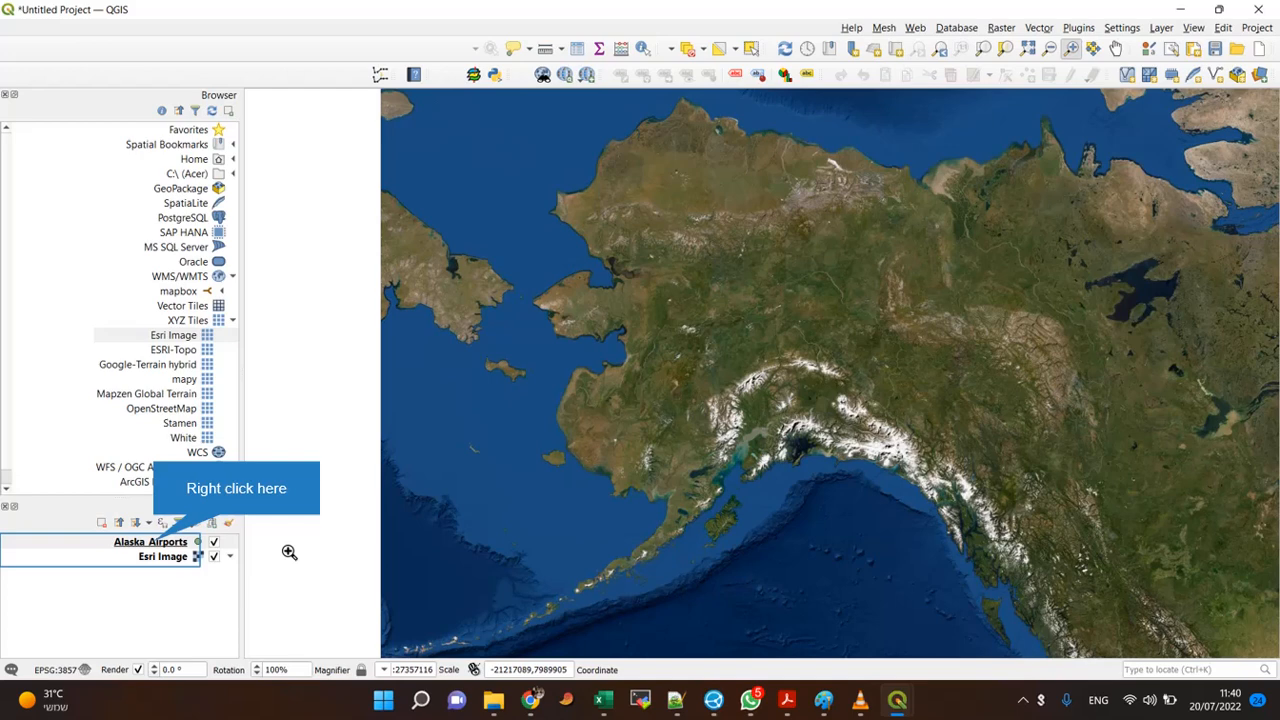
mouse_move(158, 556)
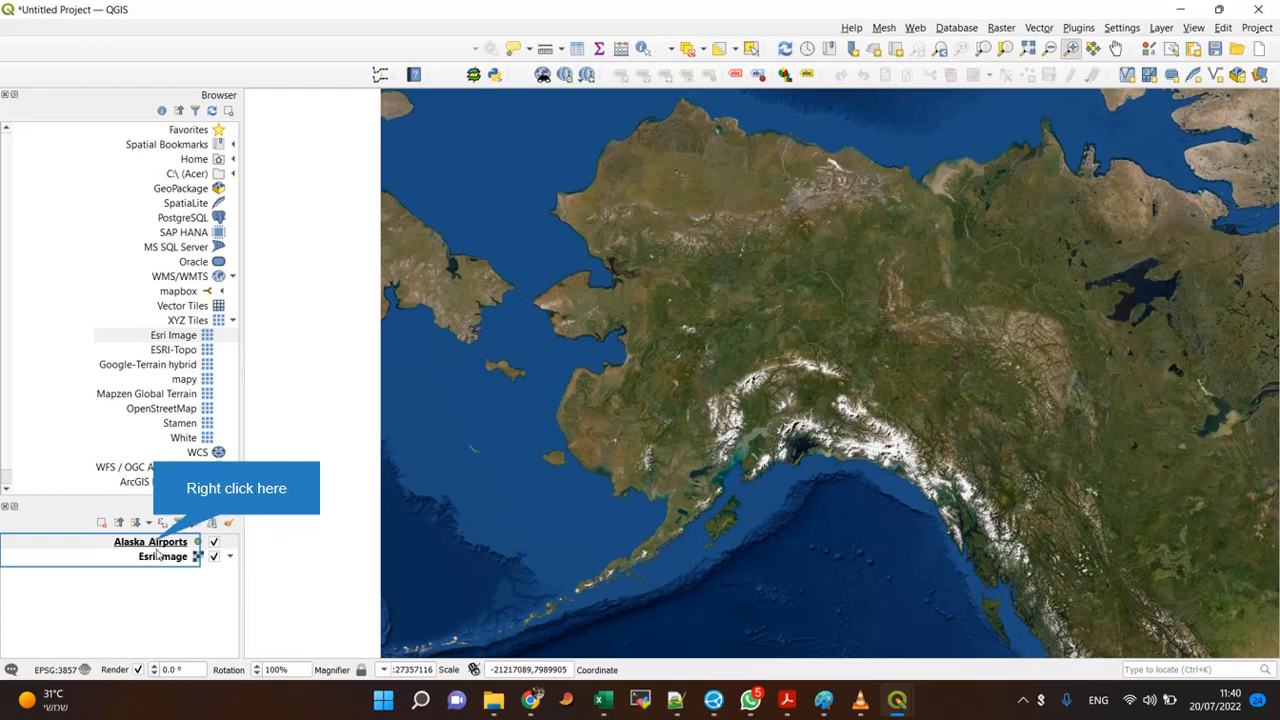
right_click(150, 541)
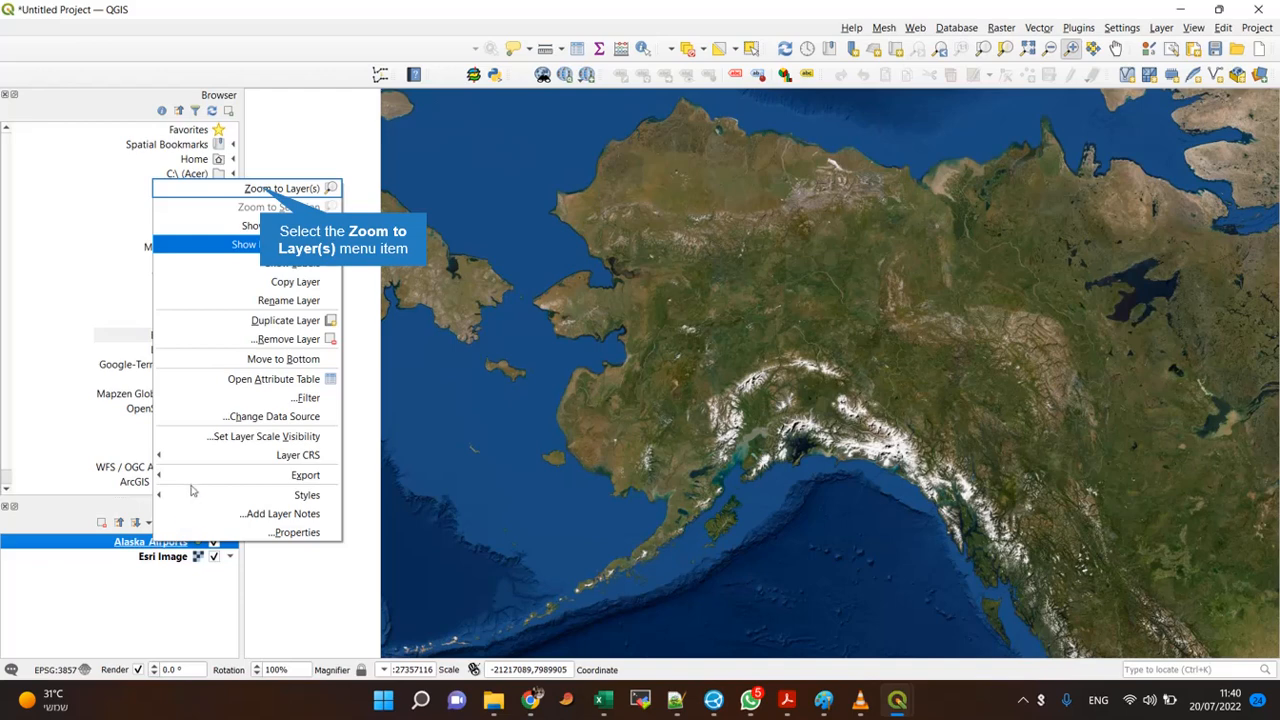
mouse_move(227, 340)
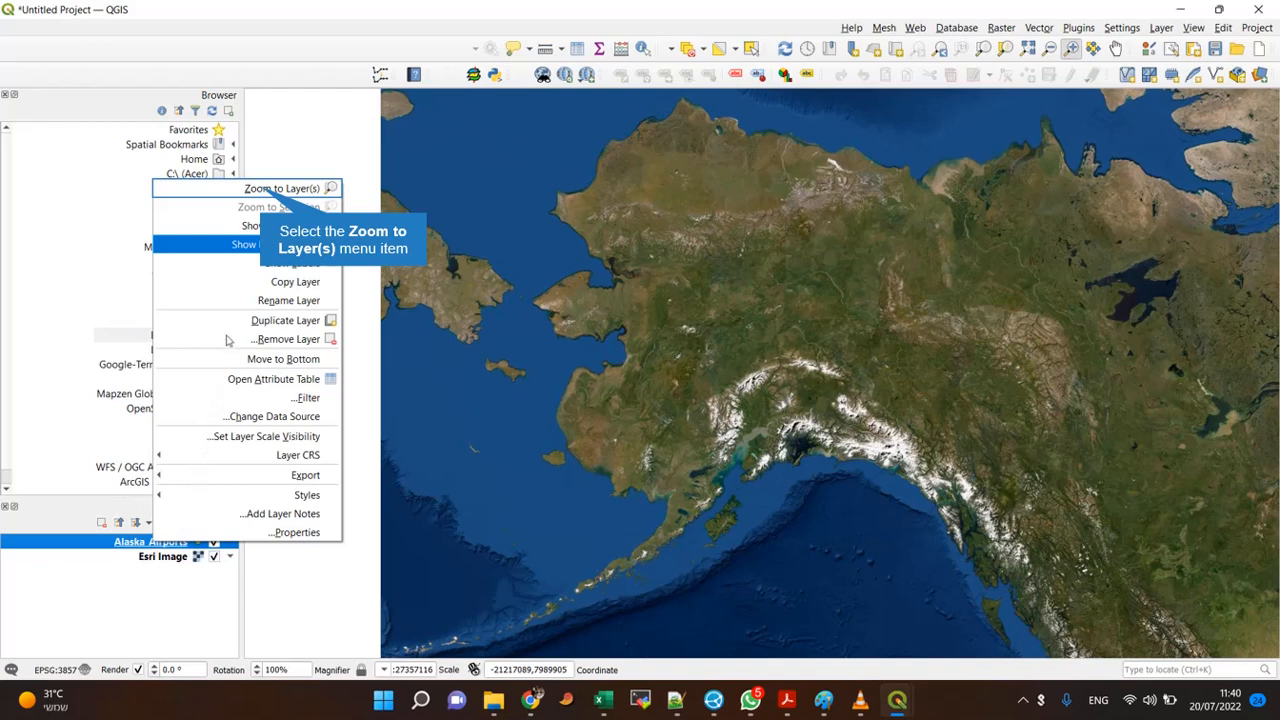
mouse_move(256, 222)
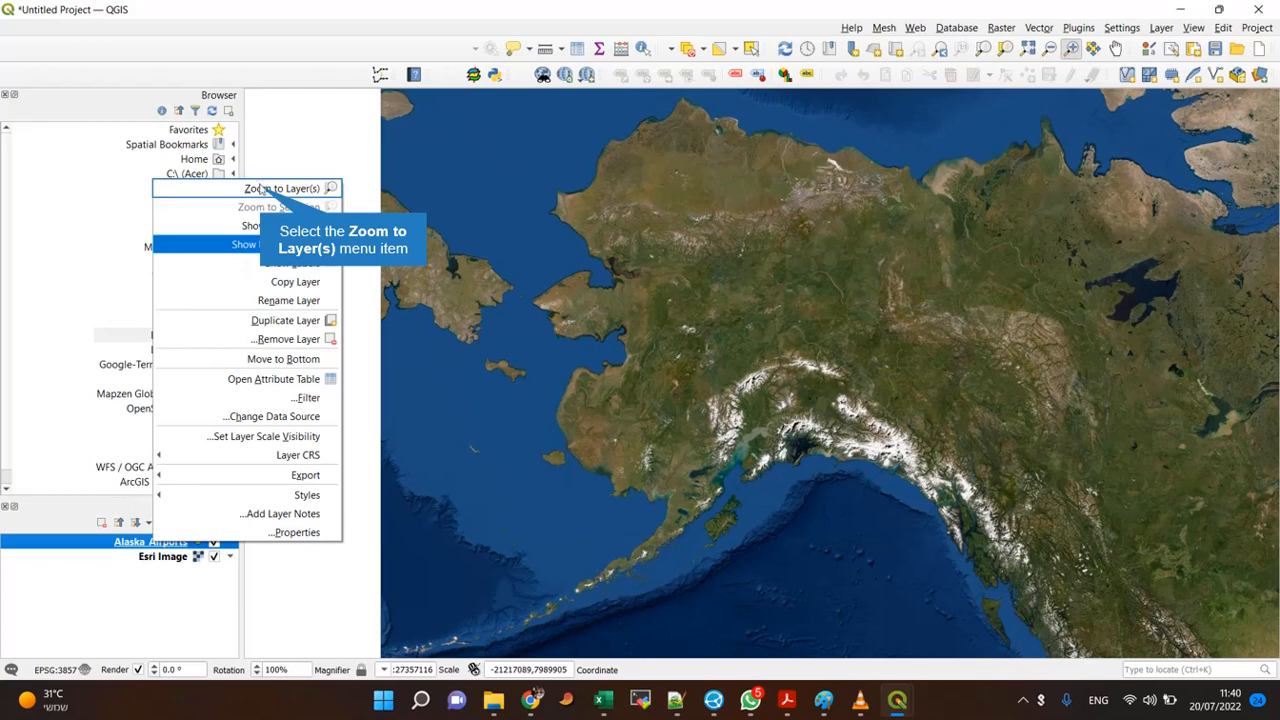
Step: Zoom to the Alaska_Airports layer, then zoom out until the points become a tiny dot
left_click(282, 188)
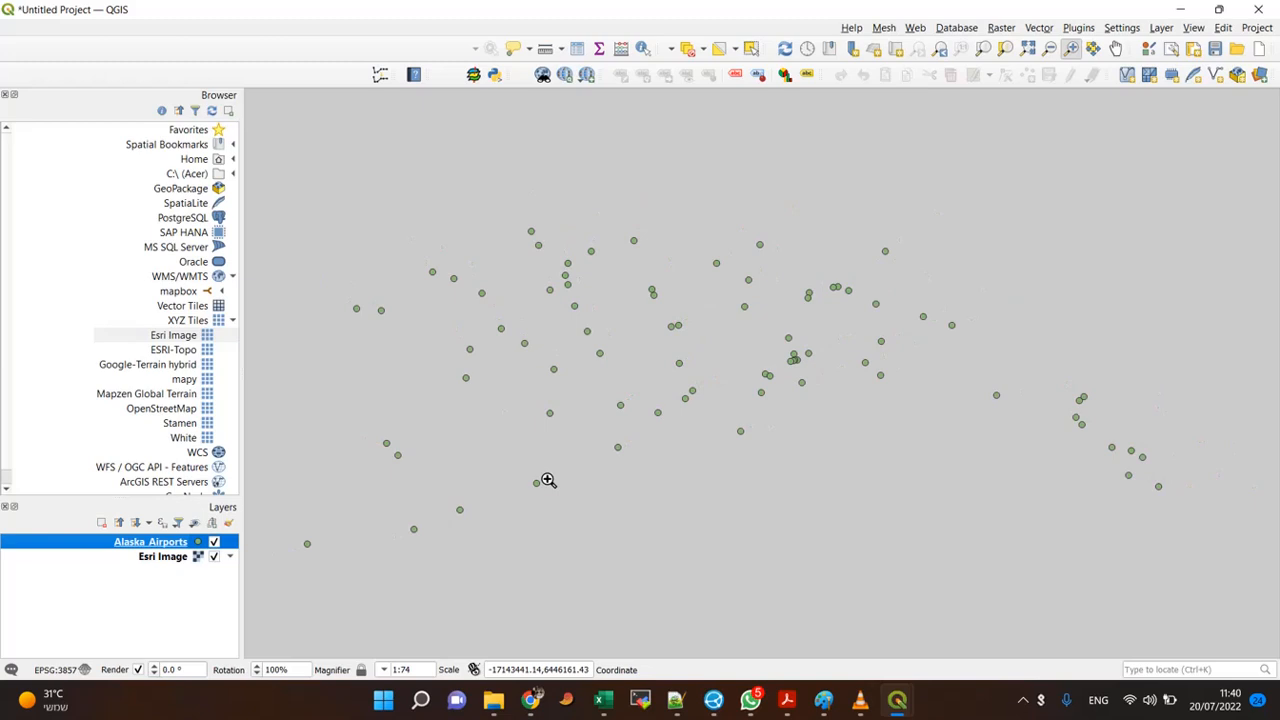
scroll("down", 3)
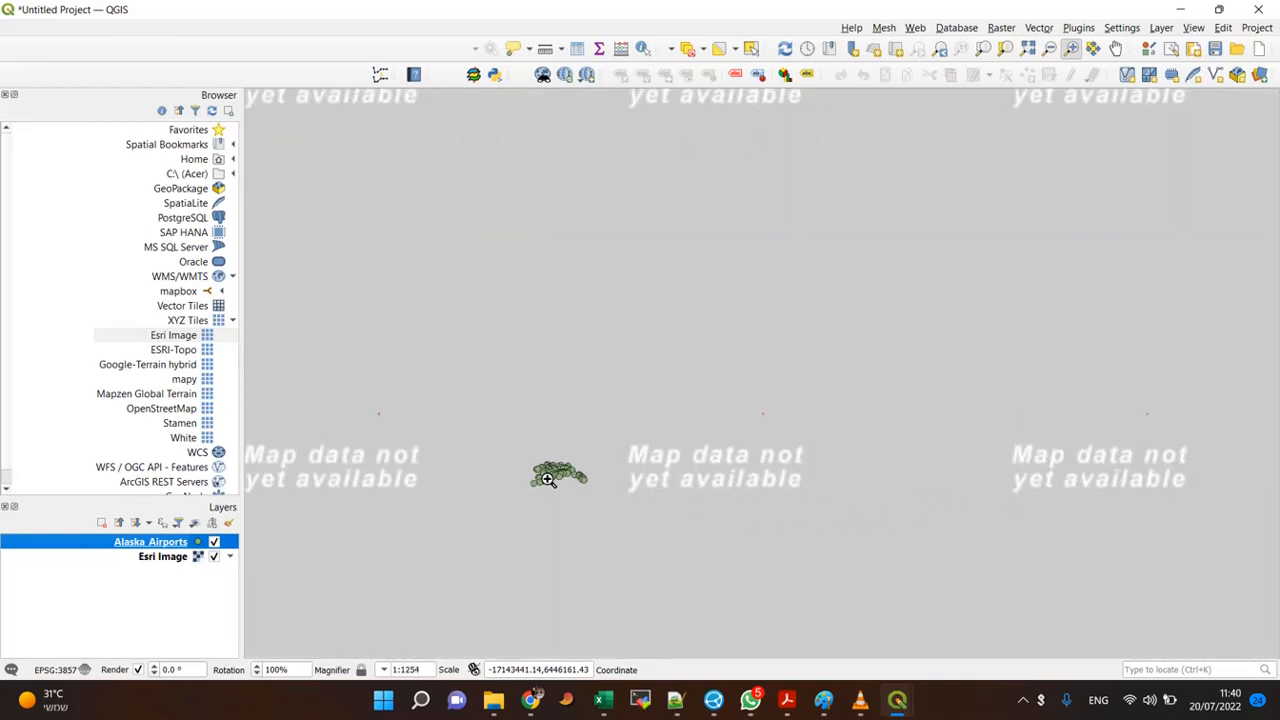
scroll("down", 3)
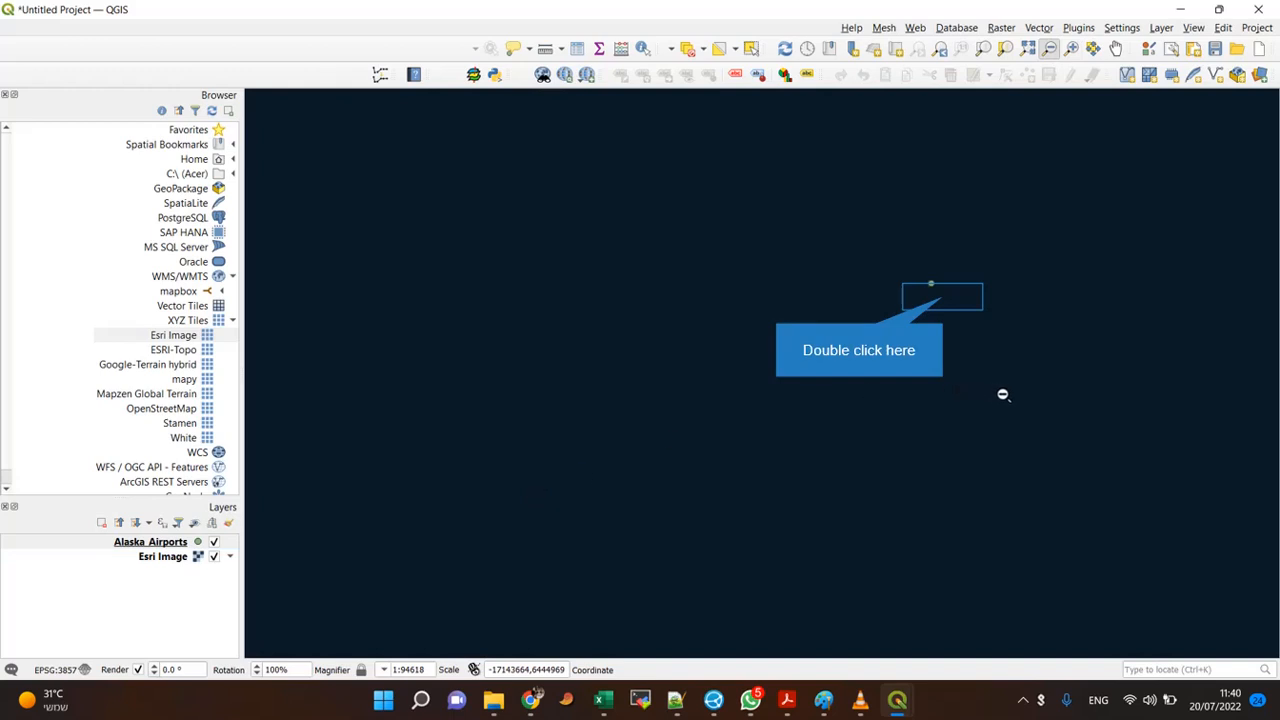
mouse_move(1017, 400)
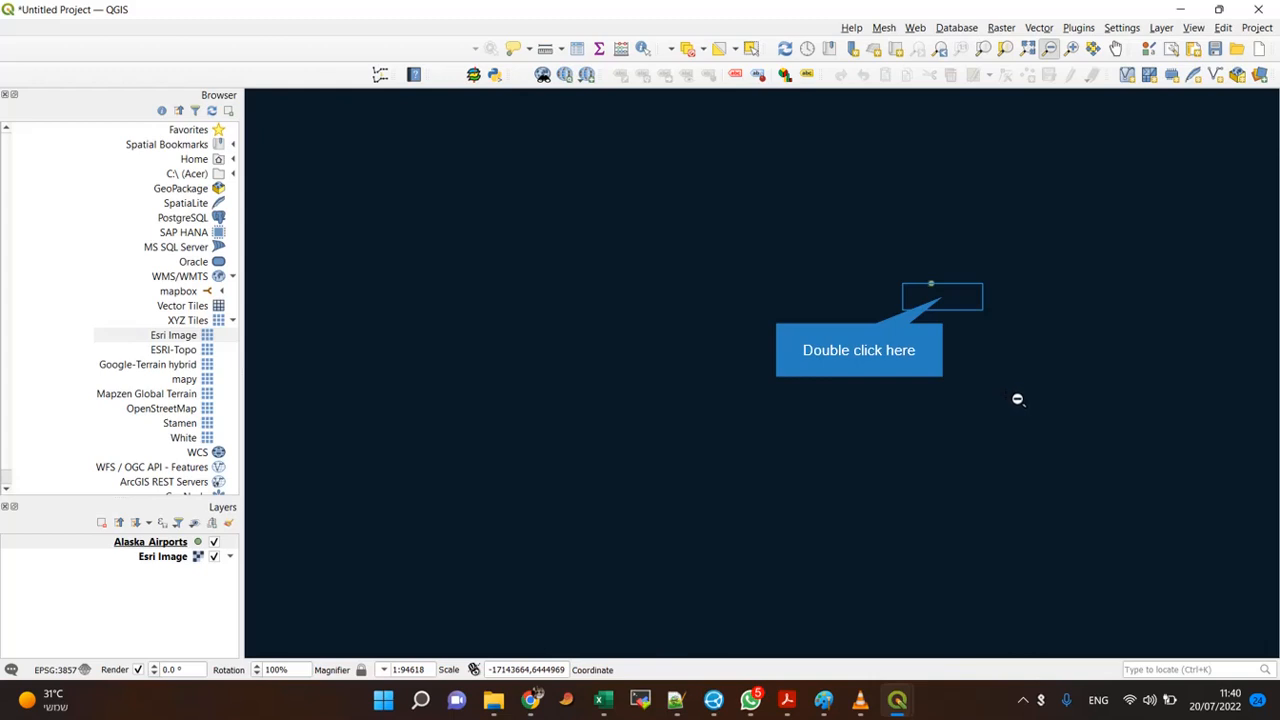
mouse_move(683, 515)
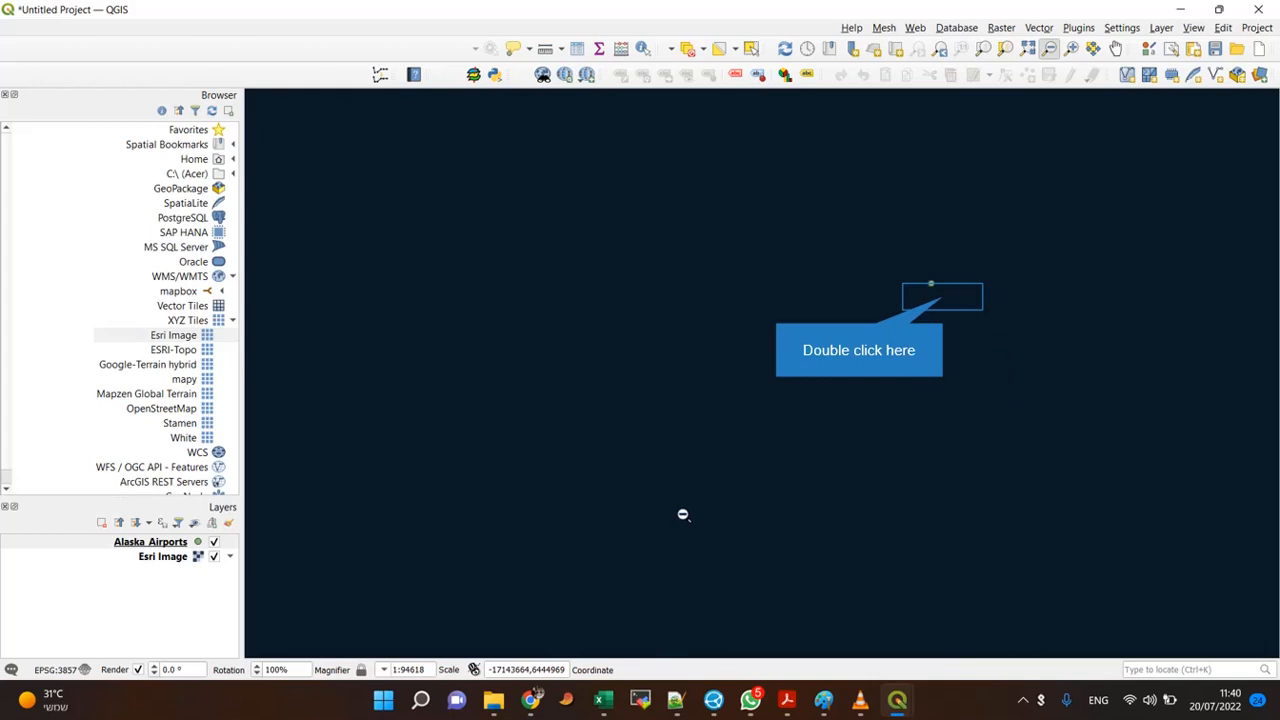
mouse_move(940, 297)
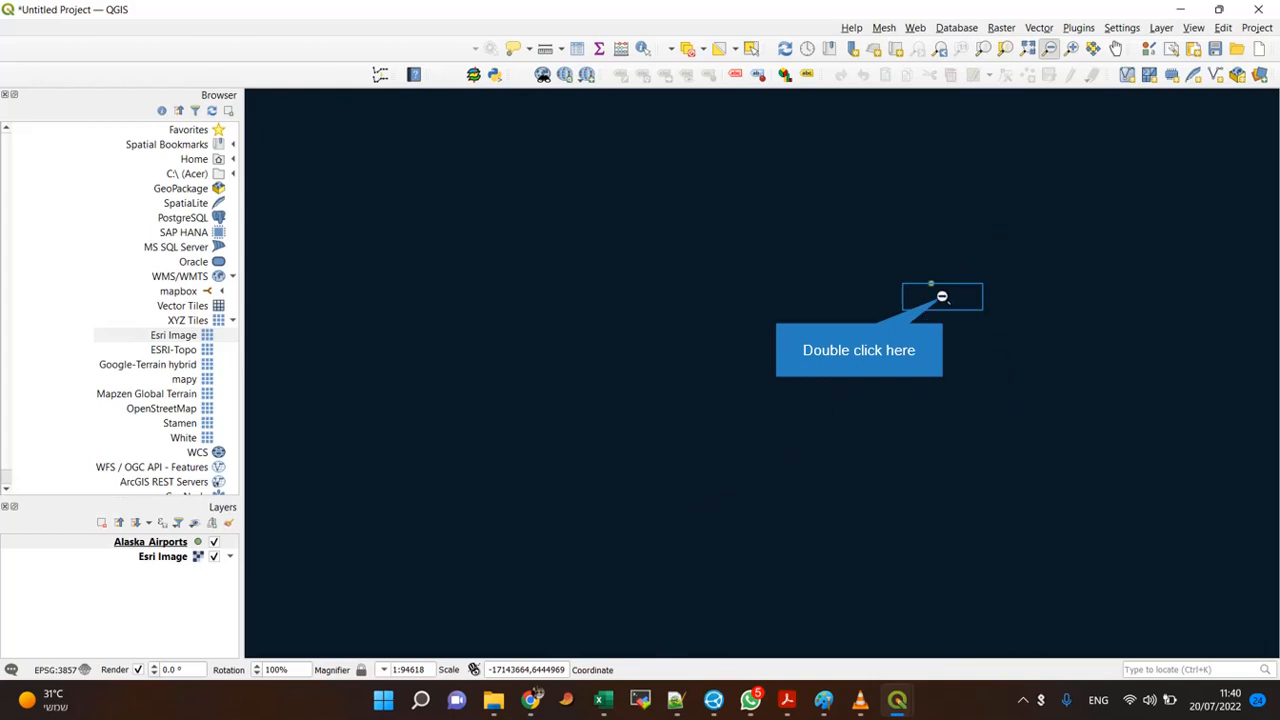
double_click(942, 297)
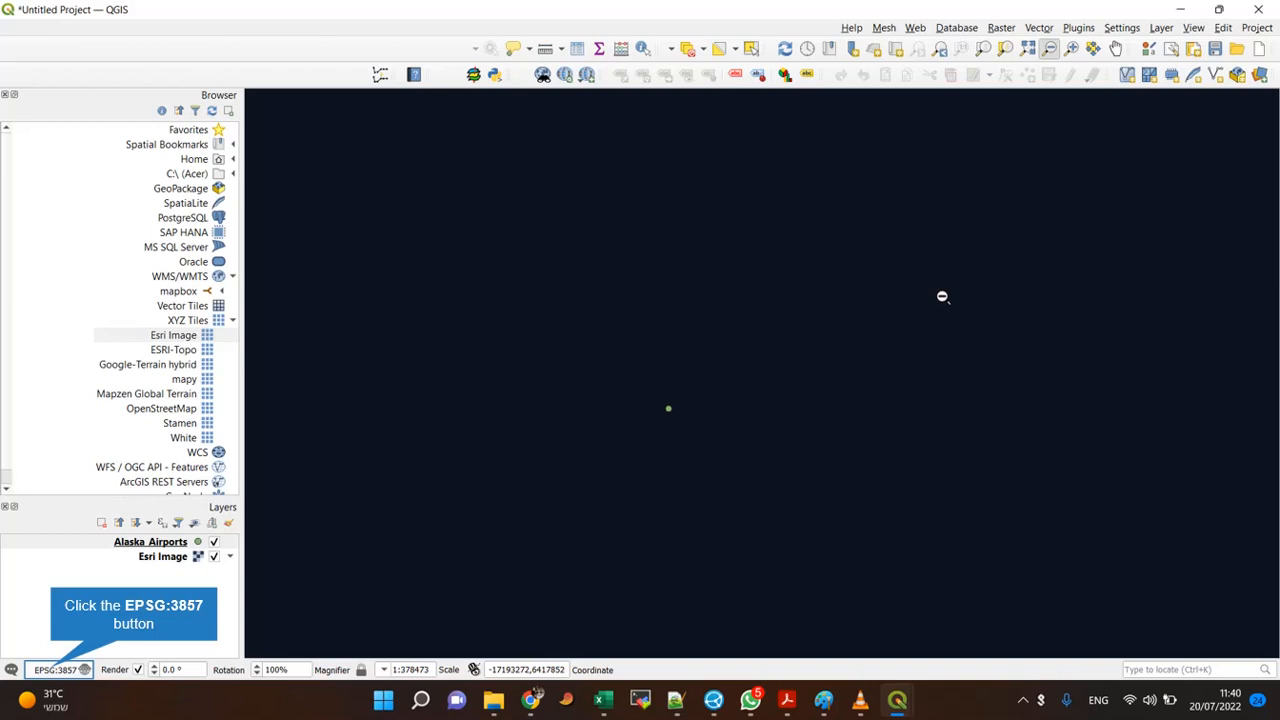
mouse_move(757, 396)
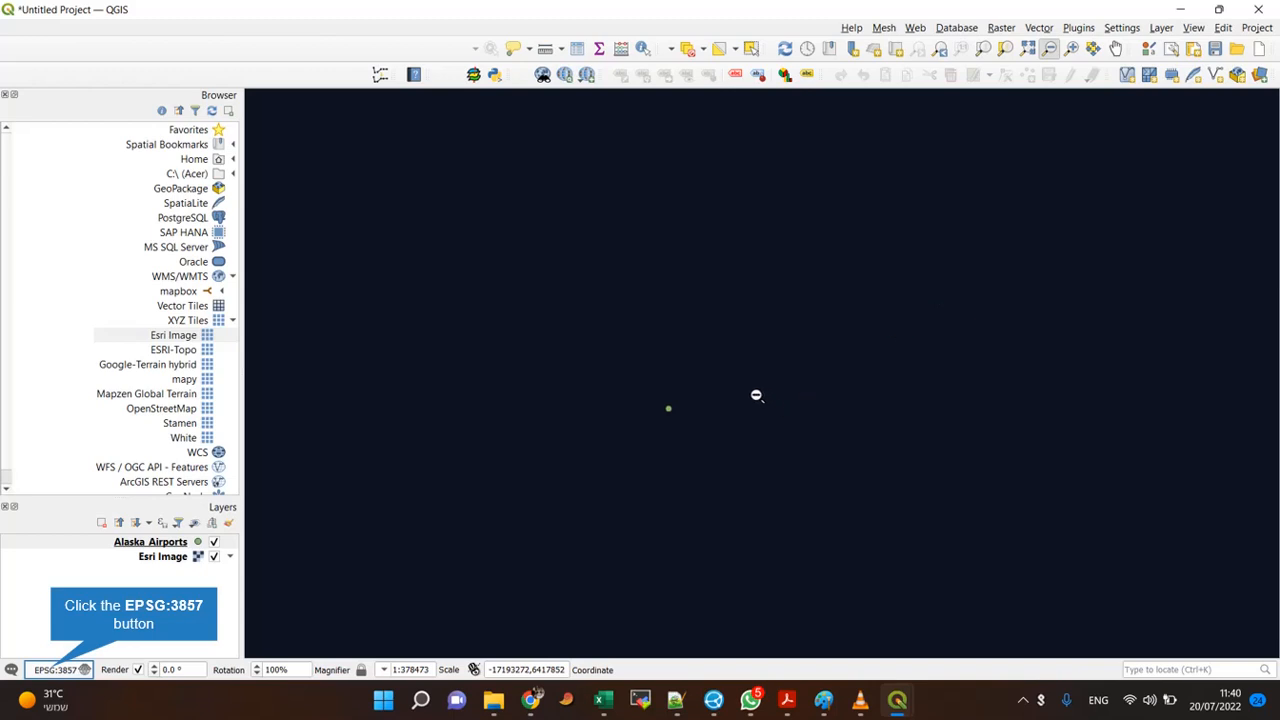
mouse_move(726, 396)
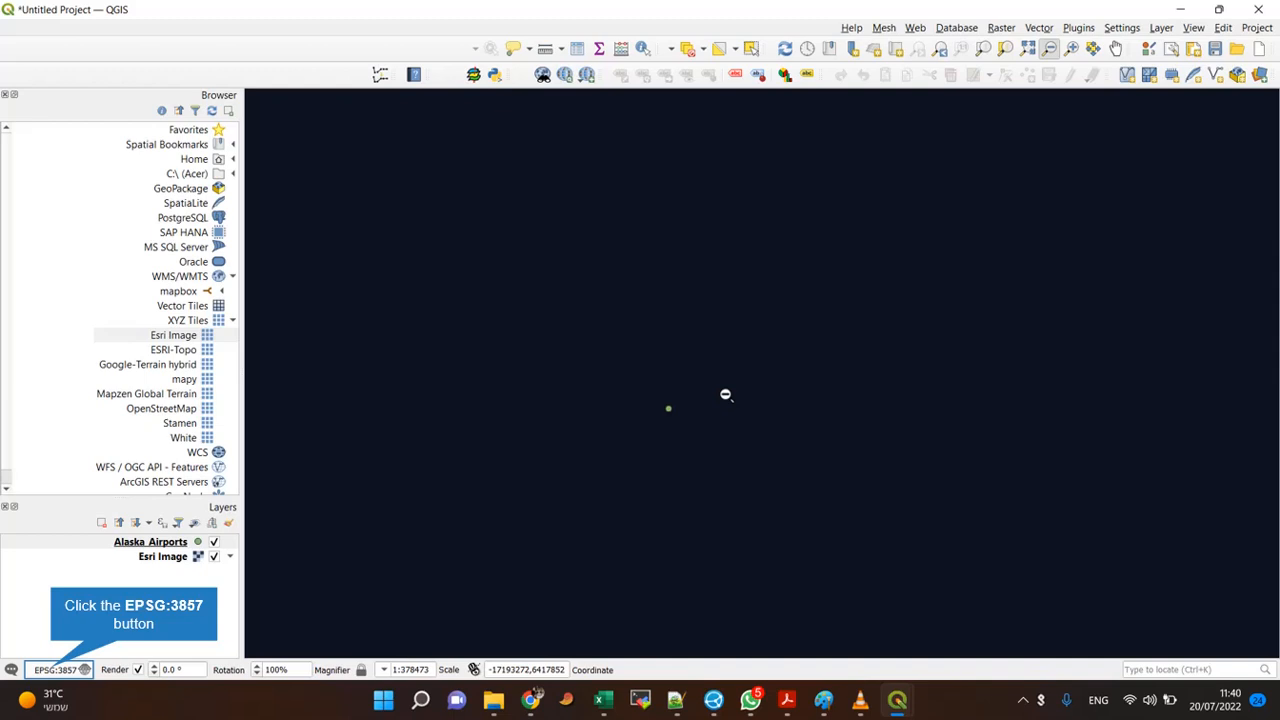
mouse_move(110, 683)
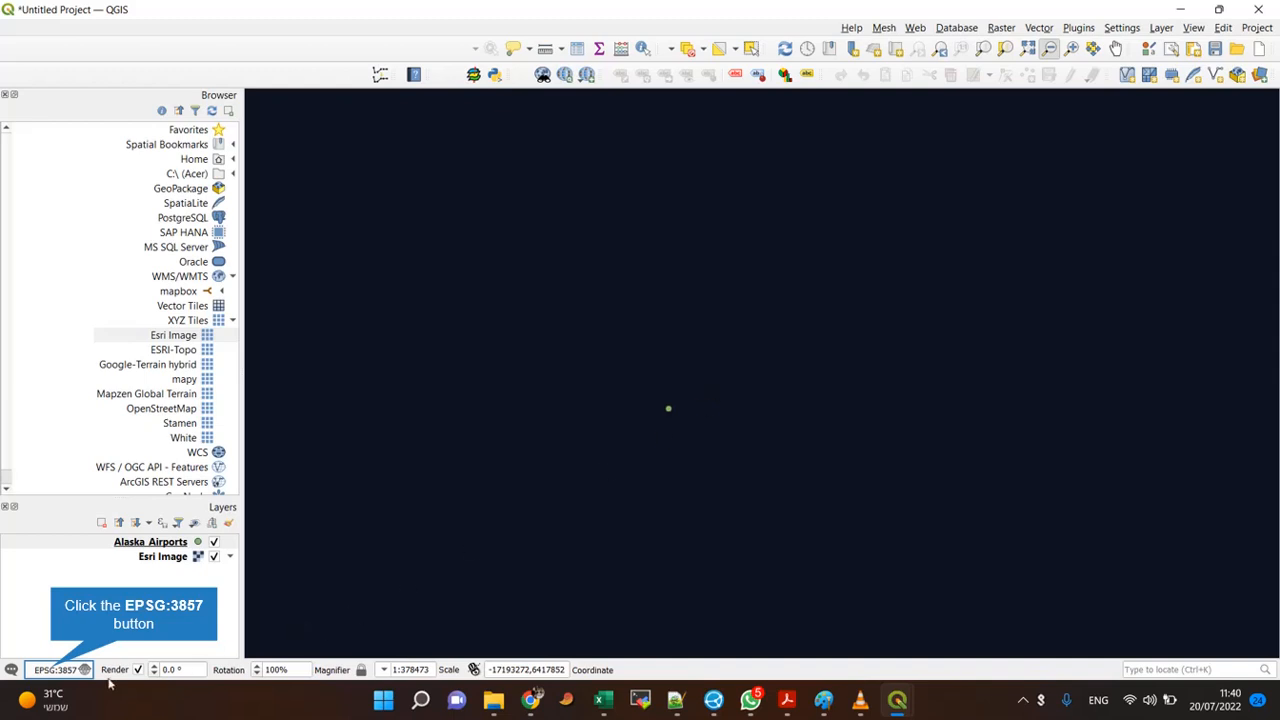
Step: Set the project CRS to EPSG:2964 NAD27 / Alaska Albers
left_click(57, 669)
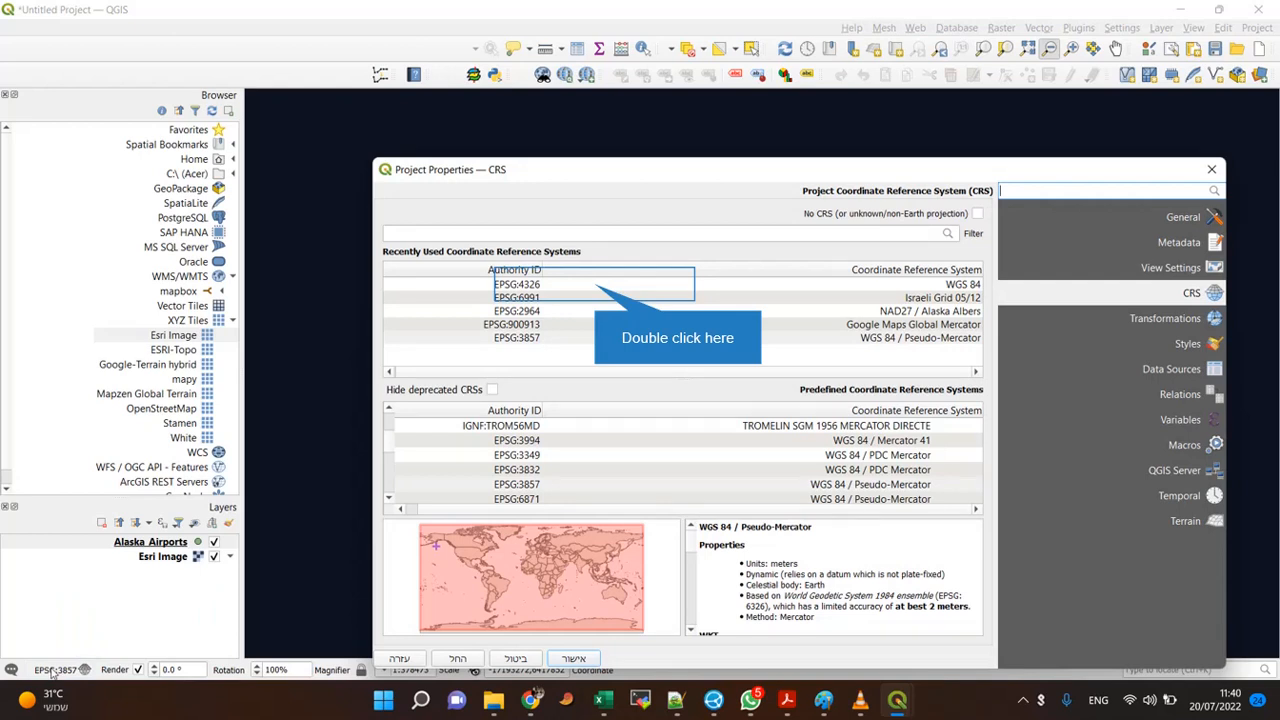
mouse_move(596, 307)
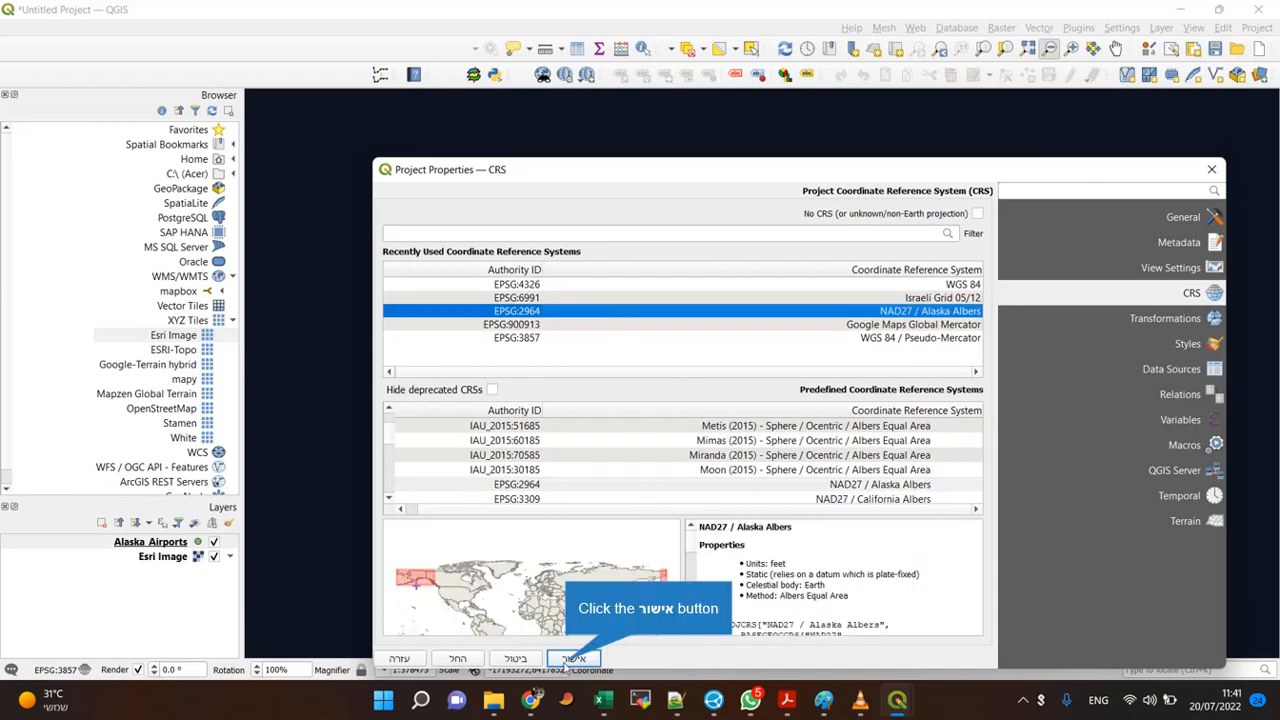
left_click(572, 659)
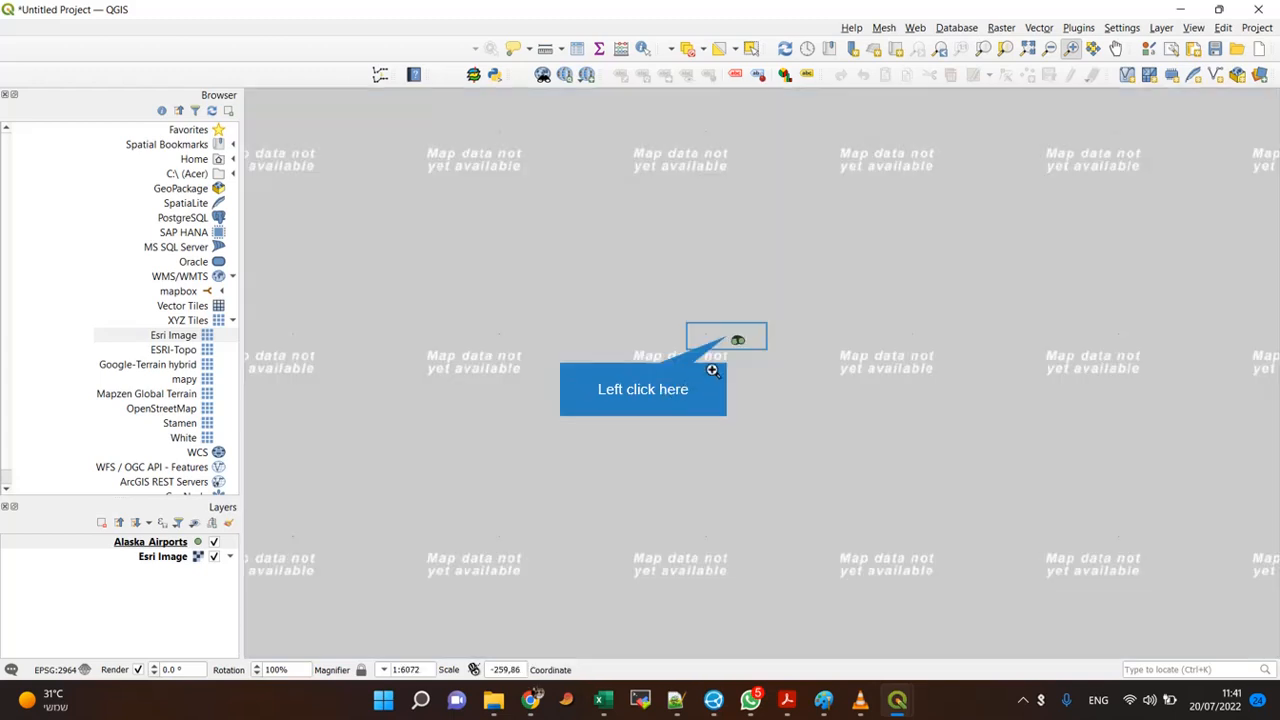
mouse_move(736, 340)
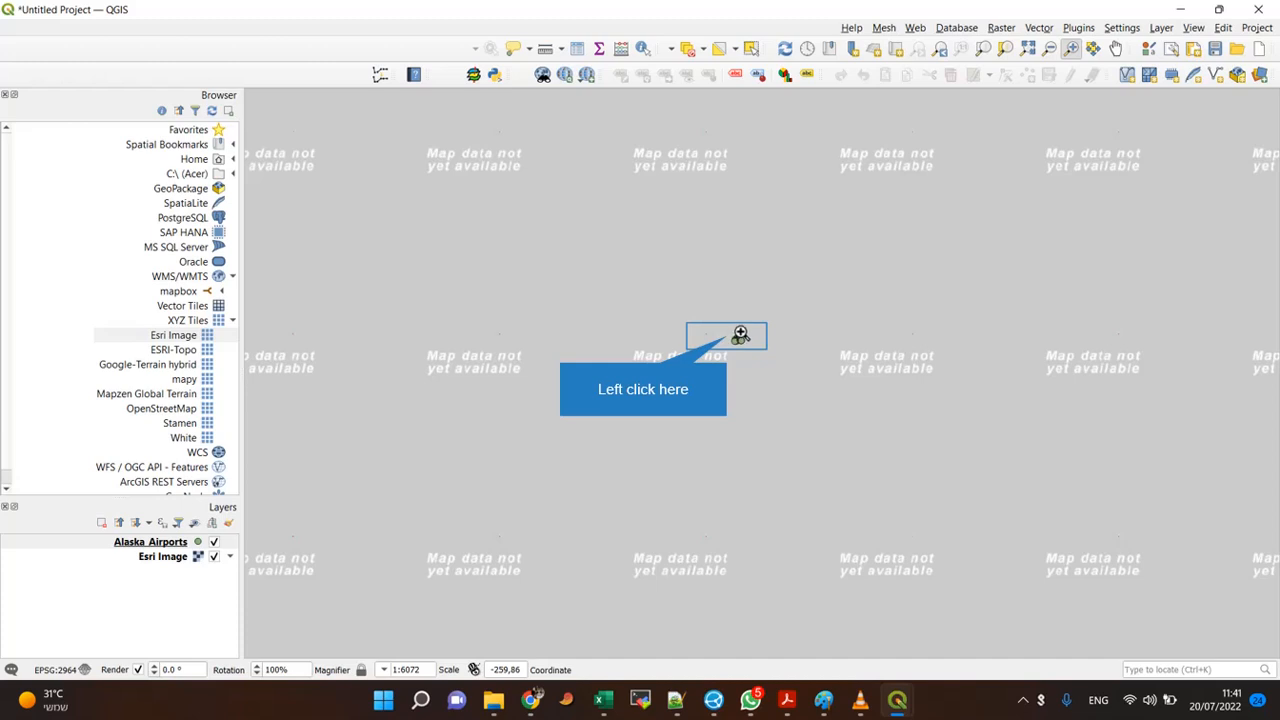
mouse_move(752, 318)
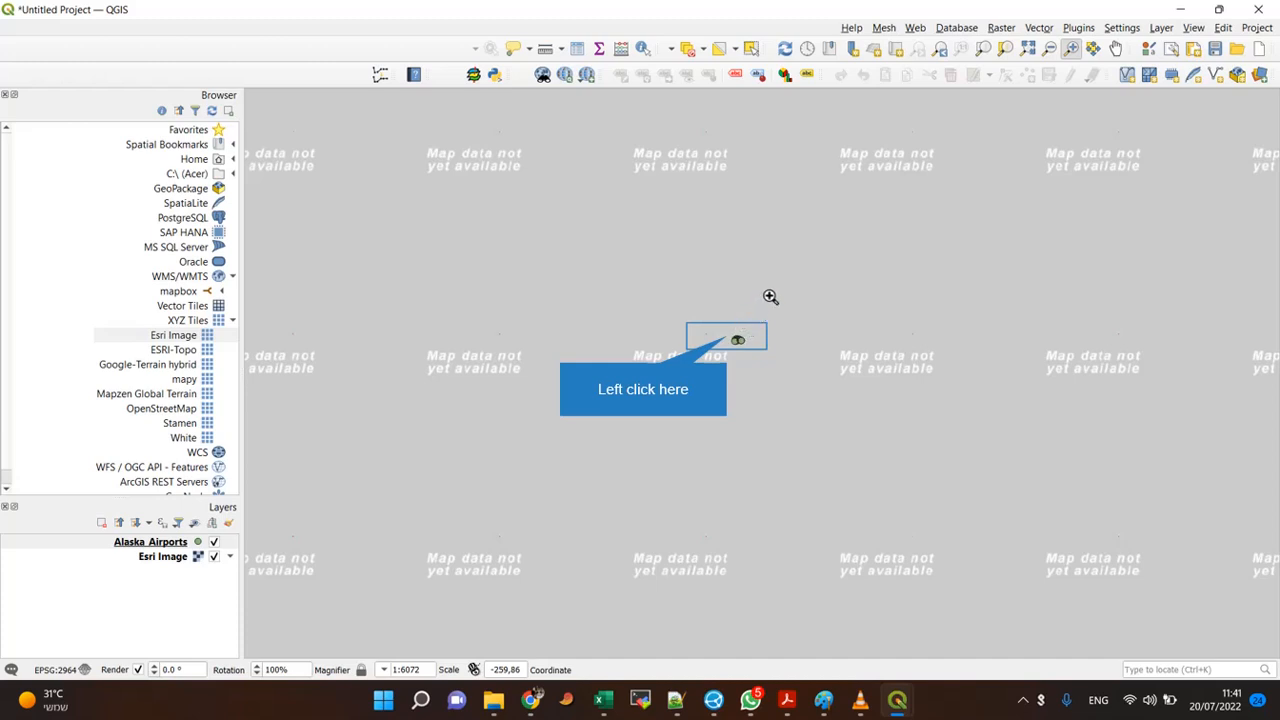
mouse_move(793, 267)
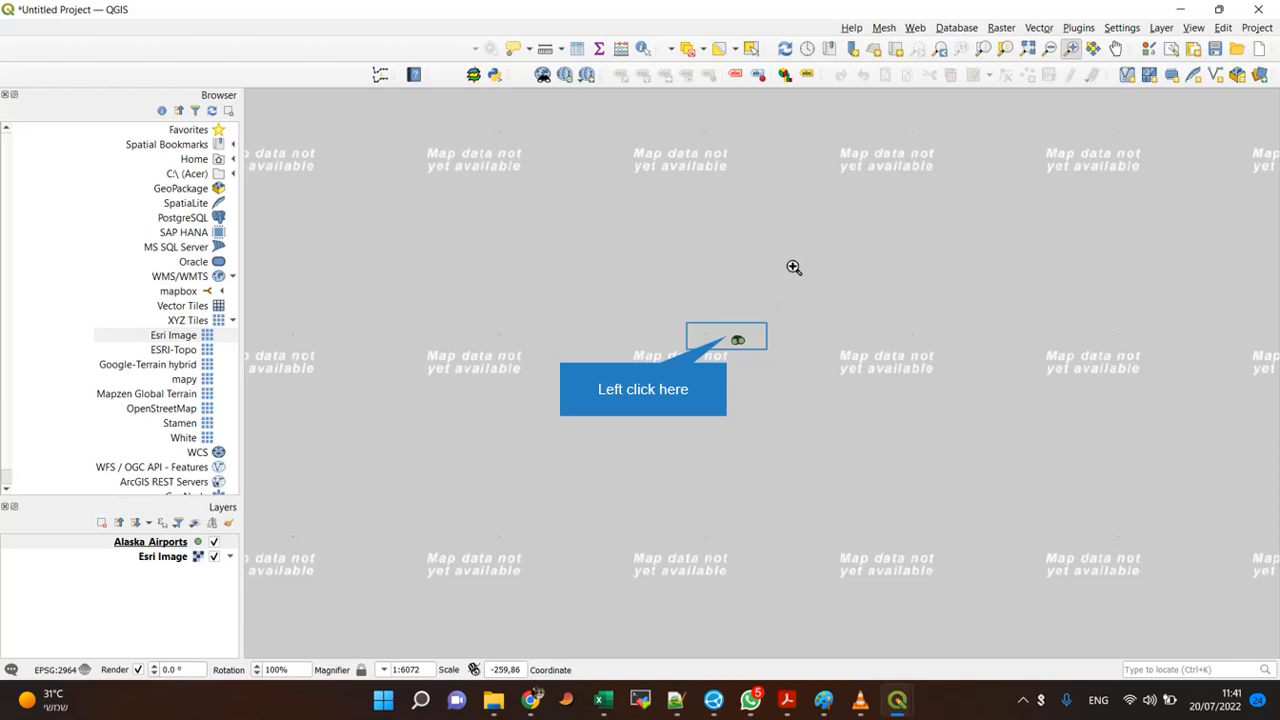
mouse_move(821, 233)
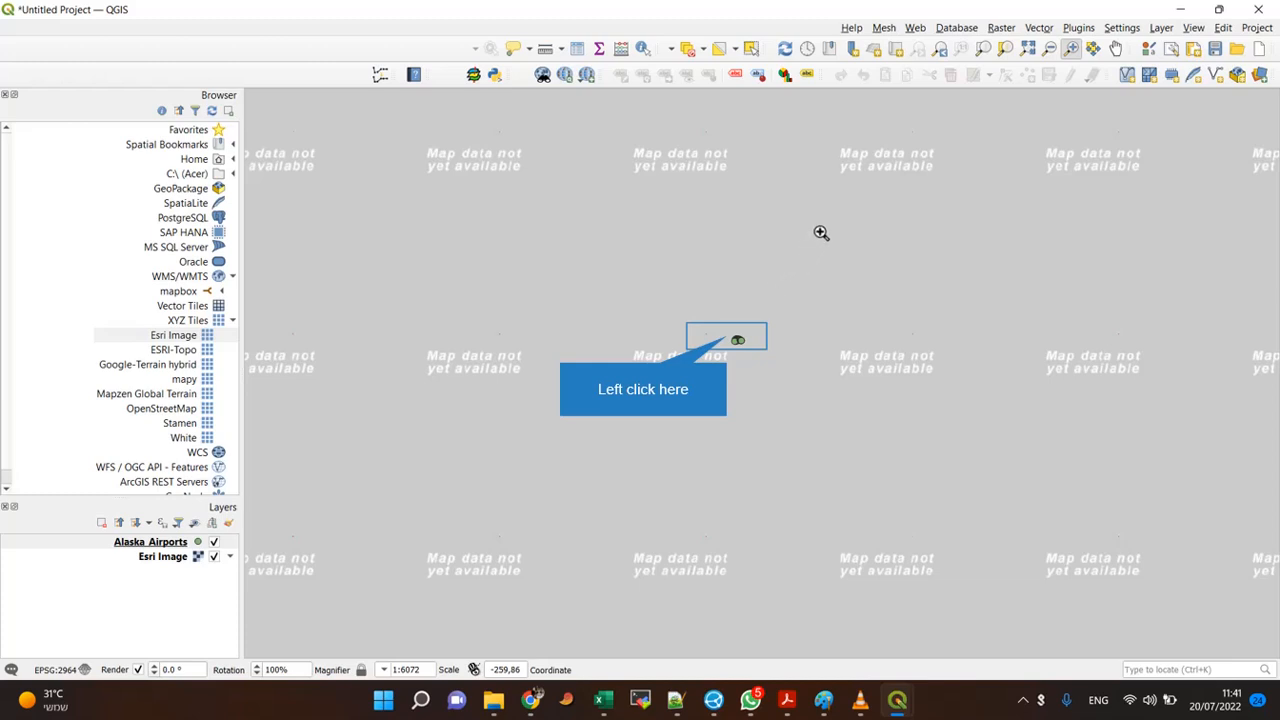
mouse_move(844, 204)
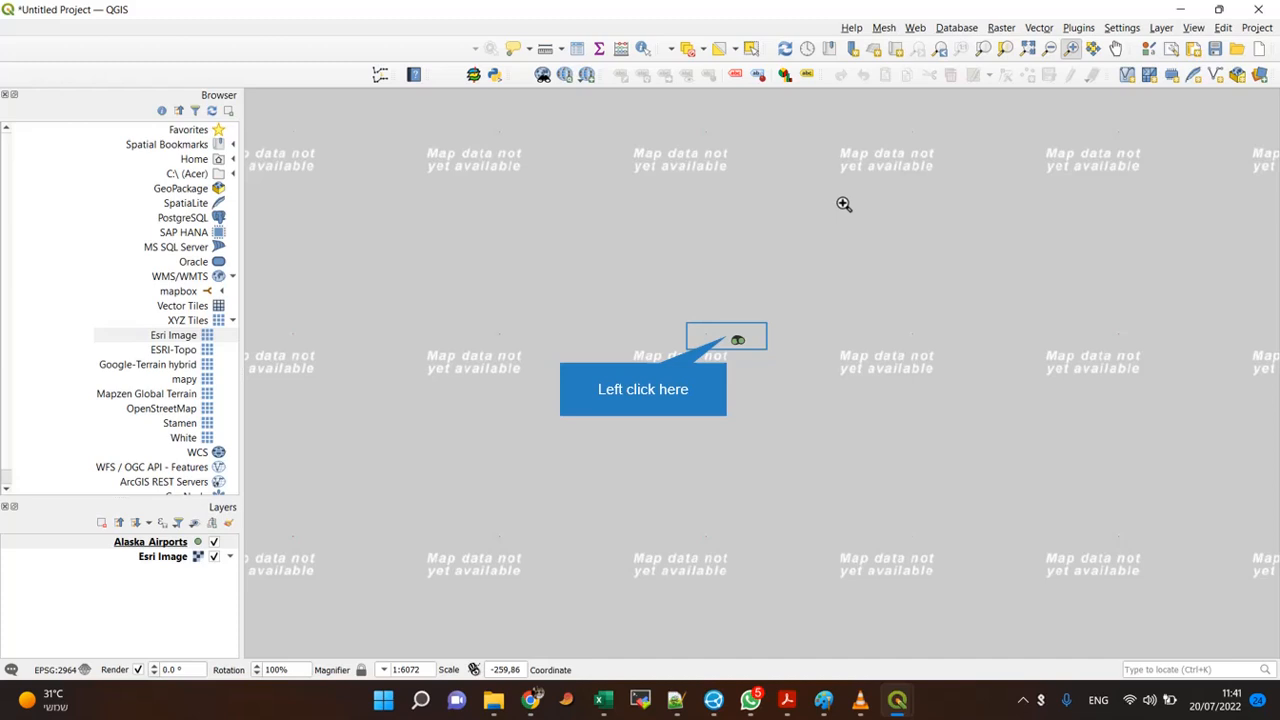
mouse_move(860, 182)
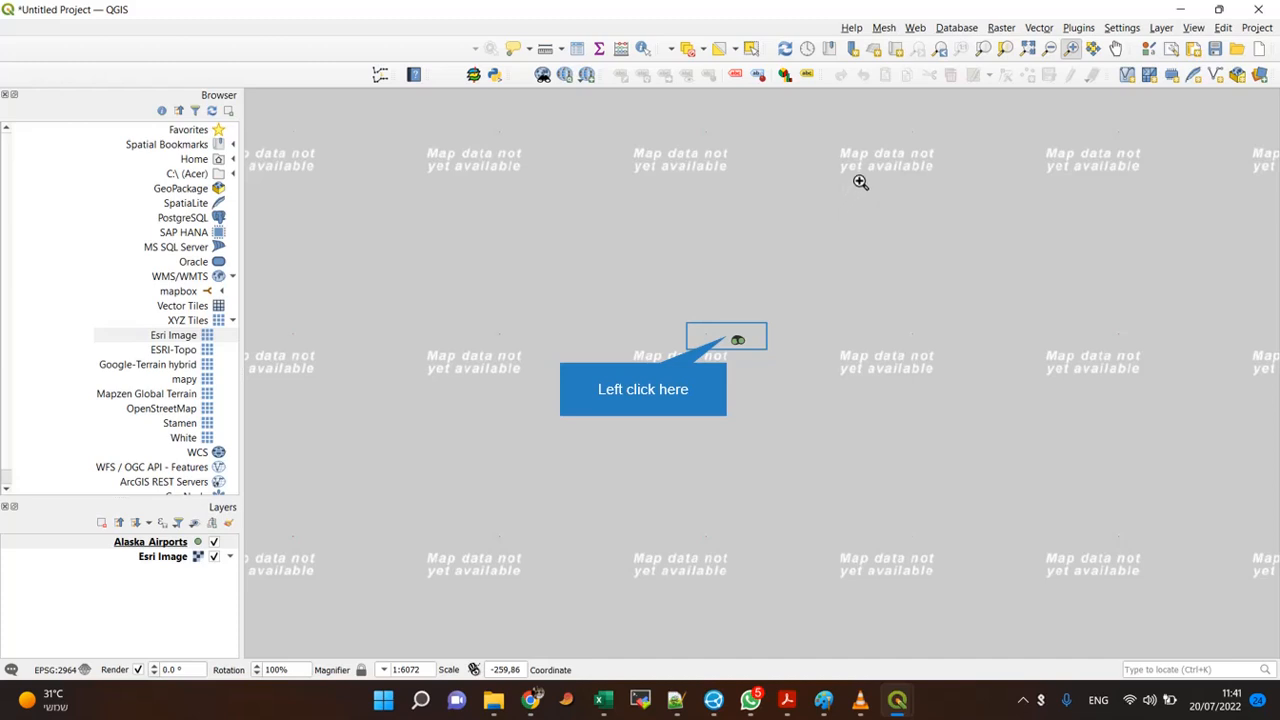
mouse_move(870, 168)
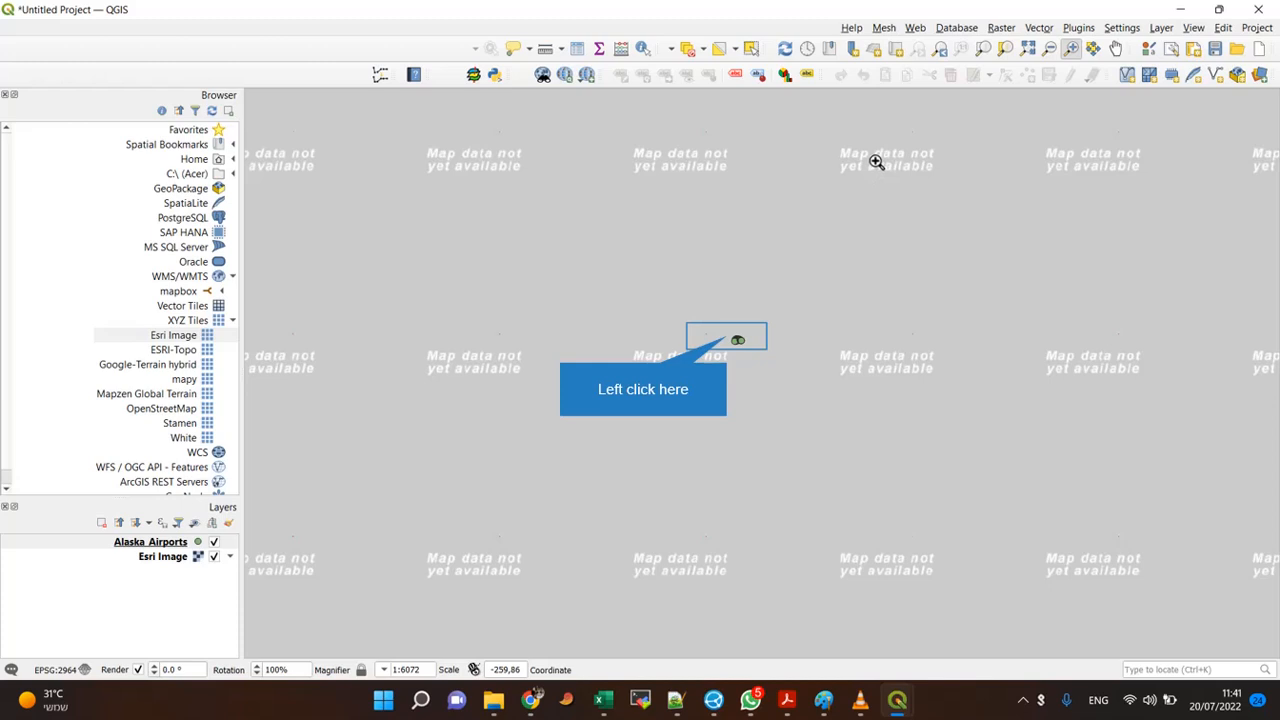
mouse_move(740, 330)
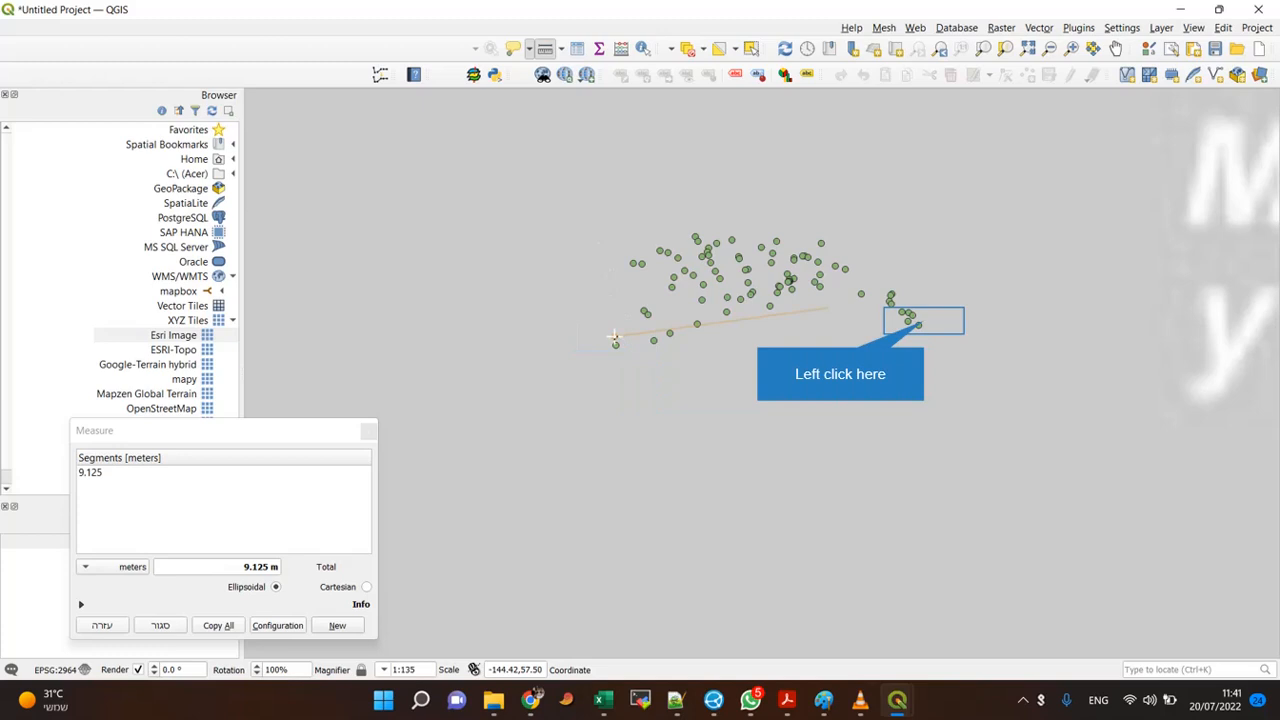
Step: Finish the 36.812 m two-segment measurement and close the Measure dialog
left_click(915, 320)
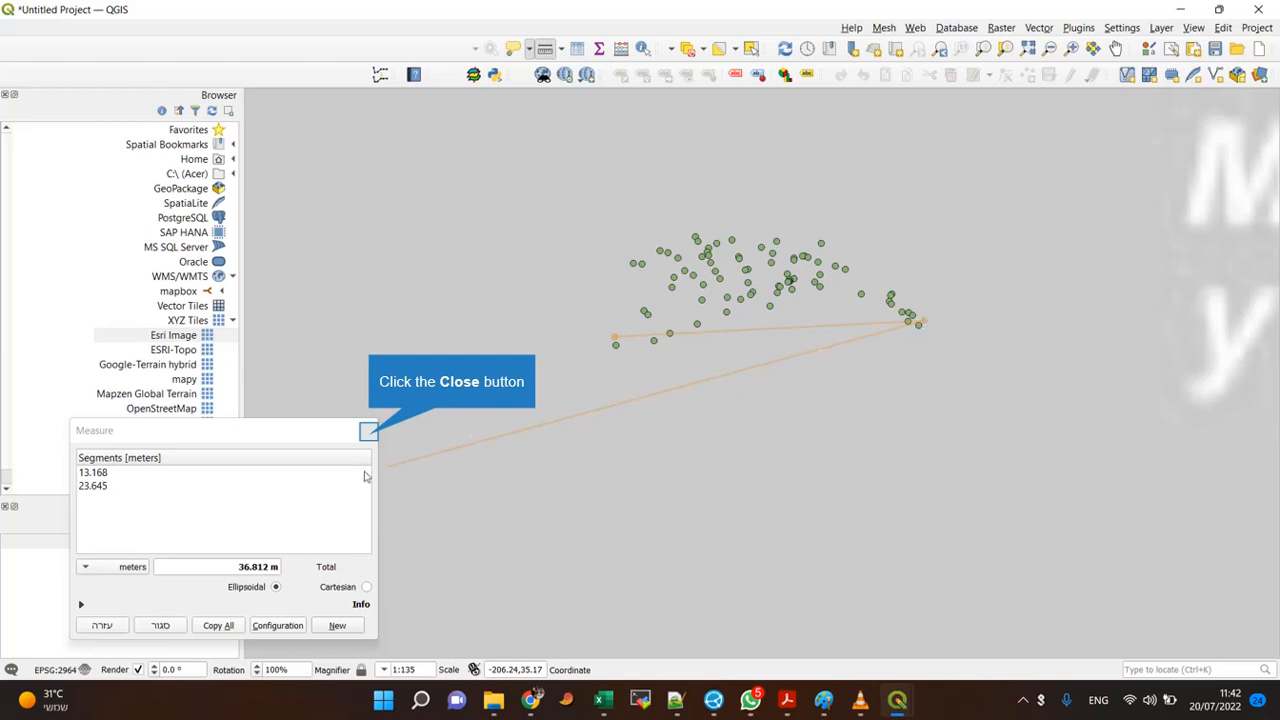
left_click(369, 430)
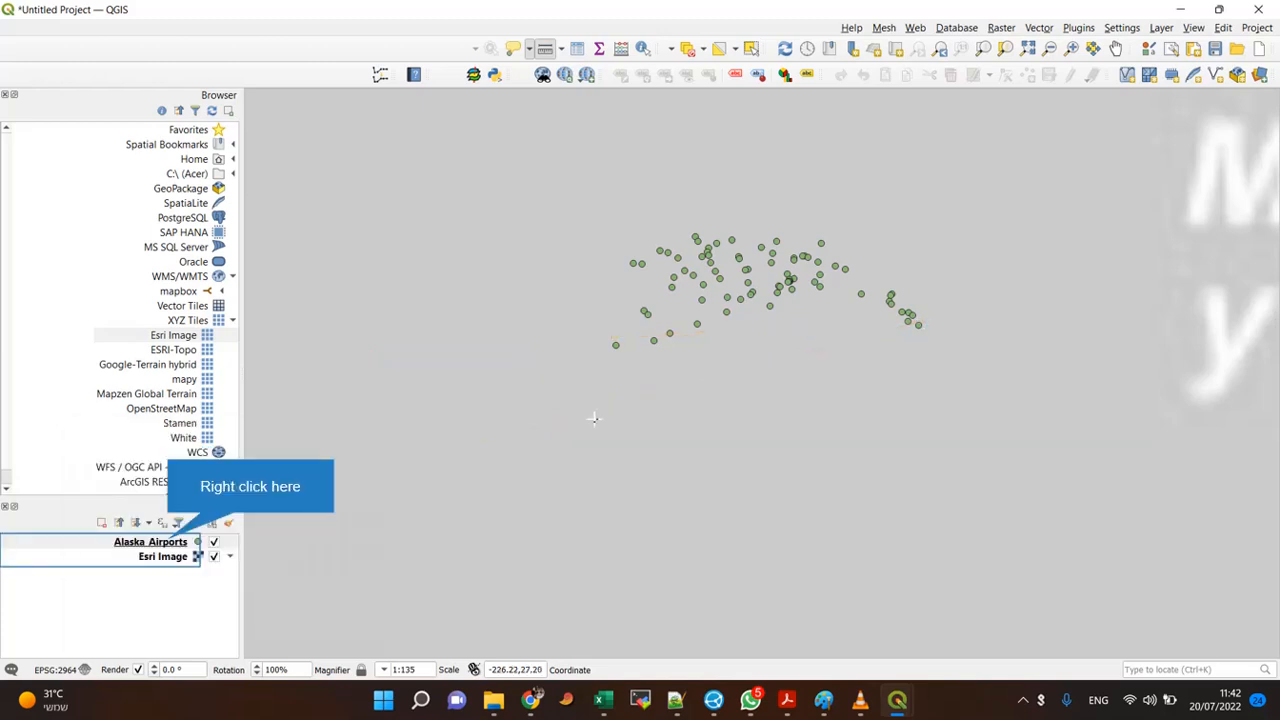
mouse_move(1000, 296)
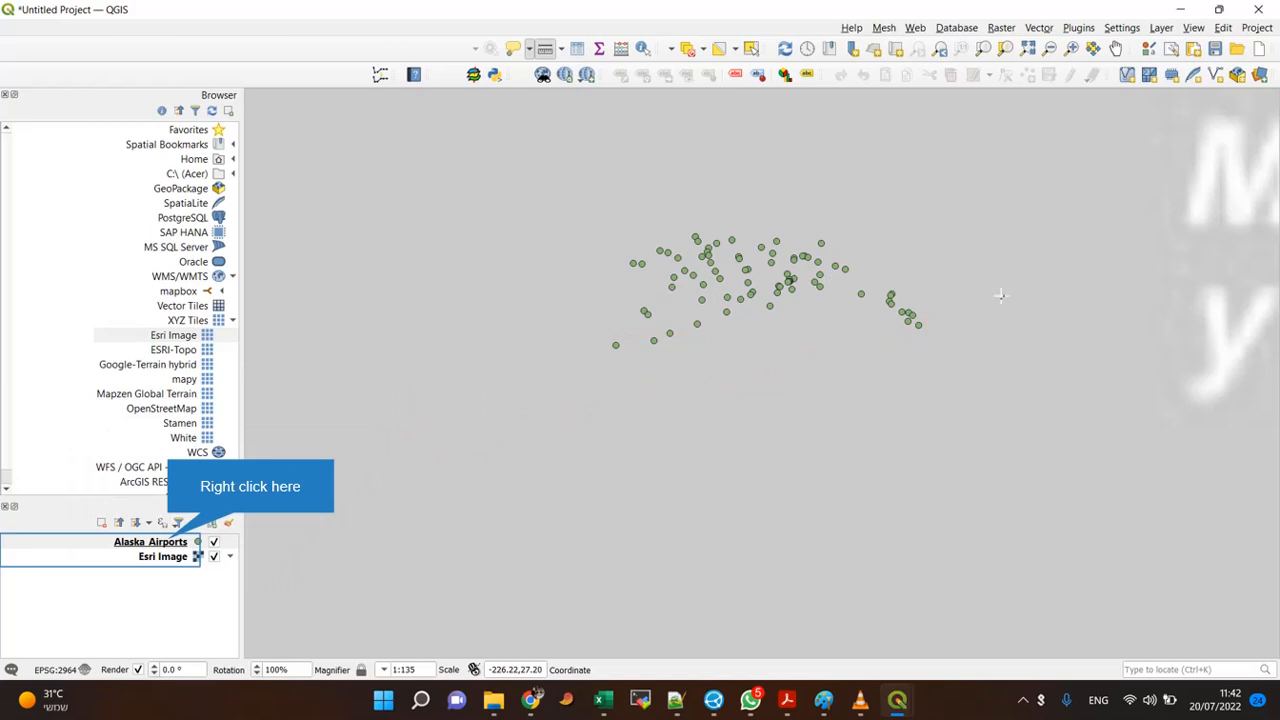
mouse_move(258, 515)
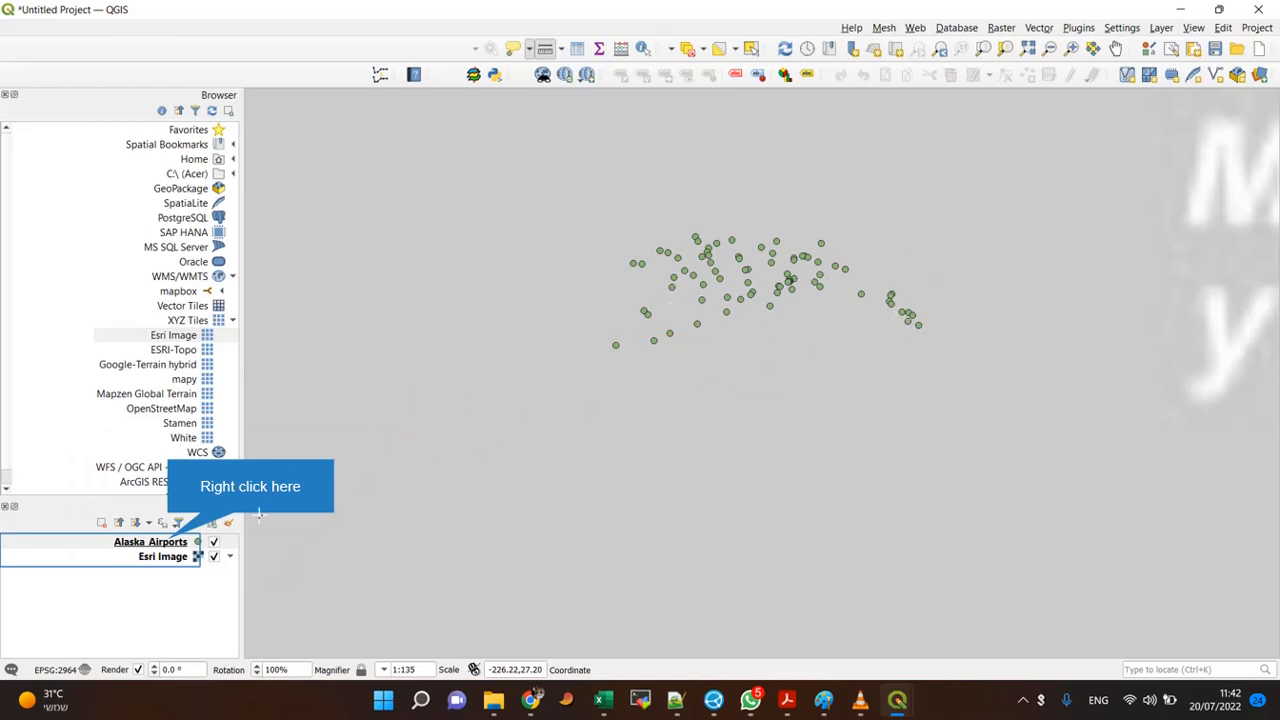
right_click(150, 541)
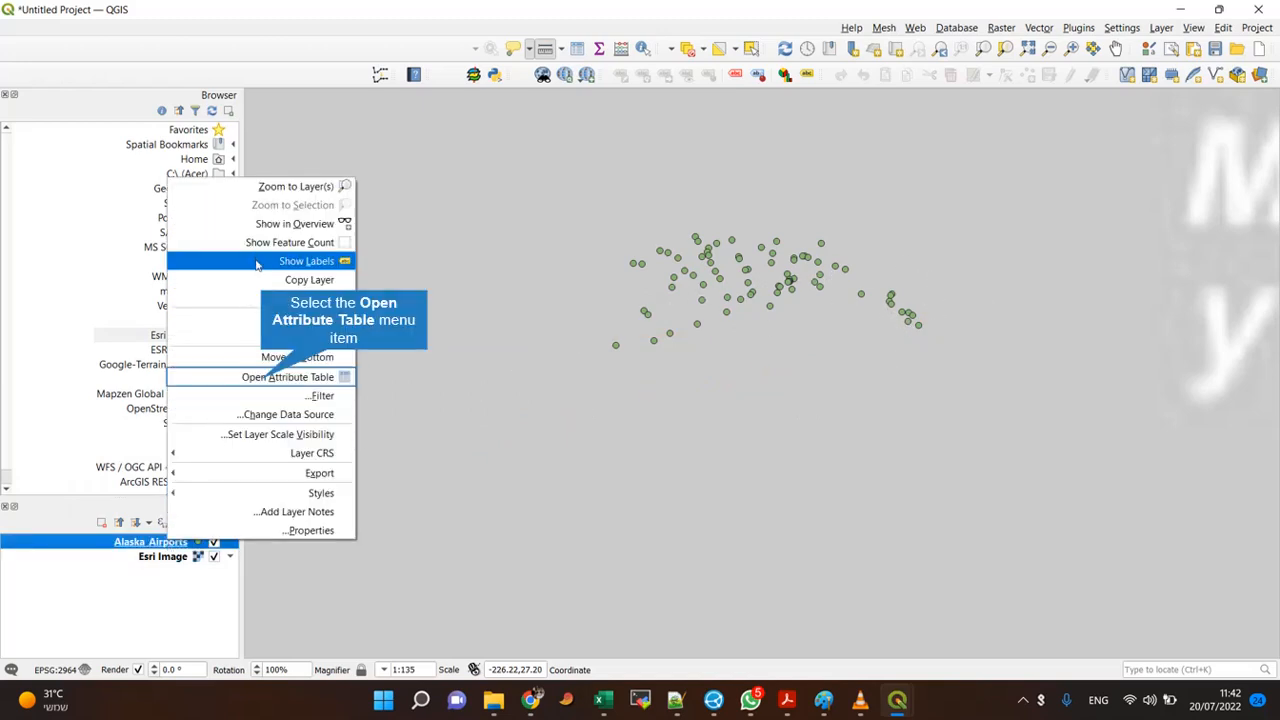
left_click(288, 377)
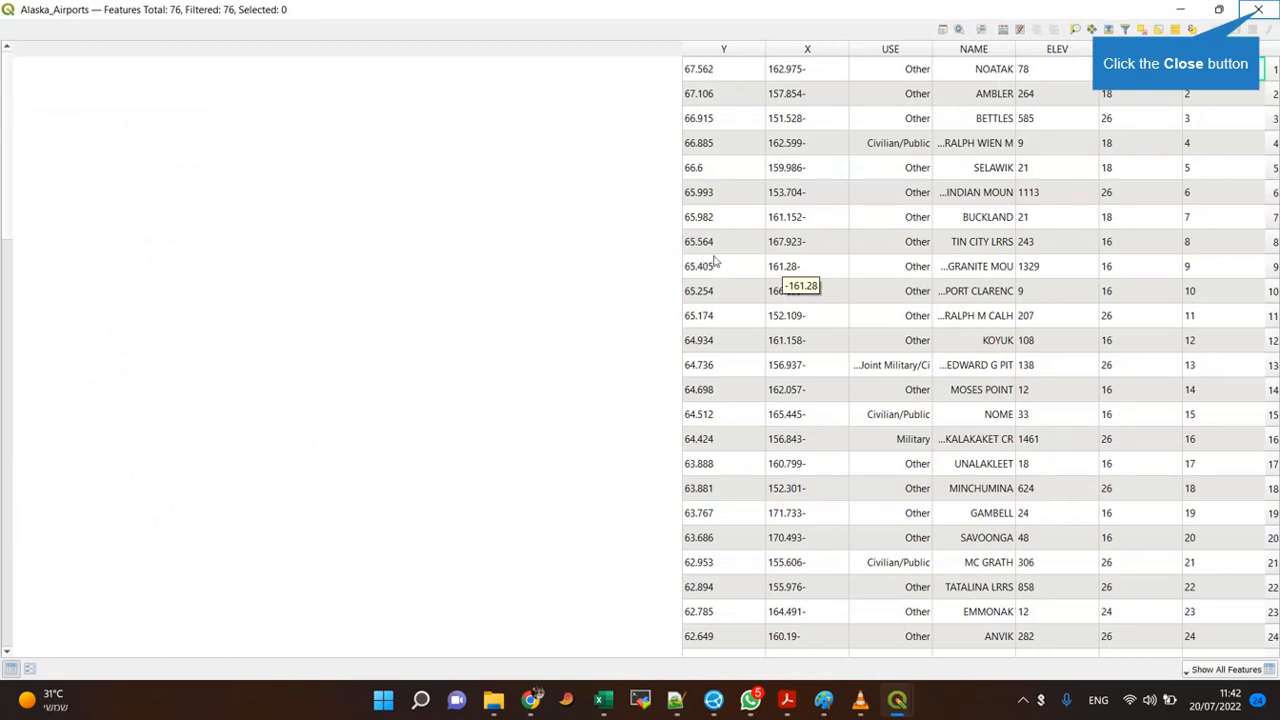
mouse_move(837, 225)
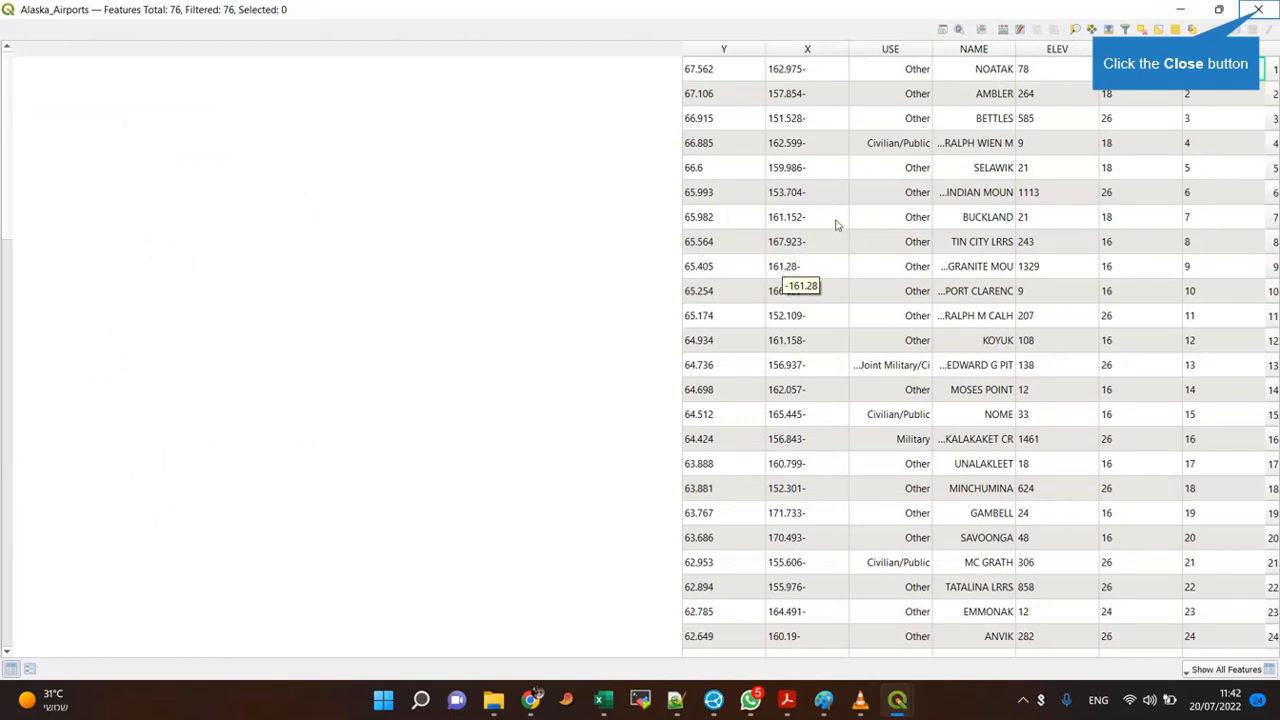
mouse_move(1126, 16)
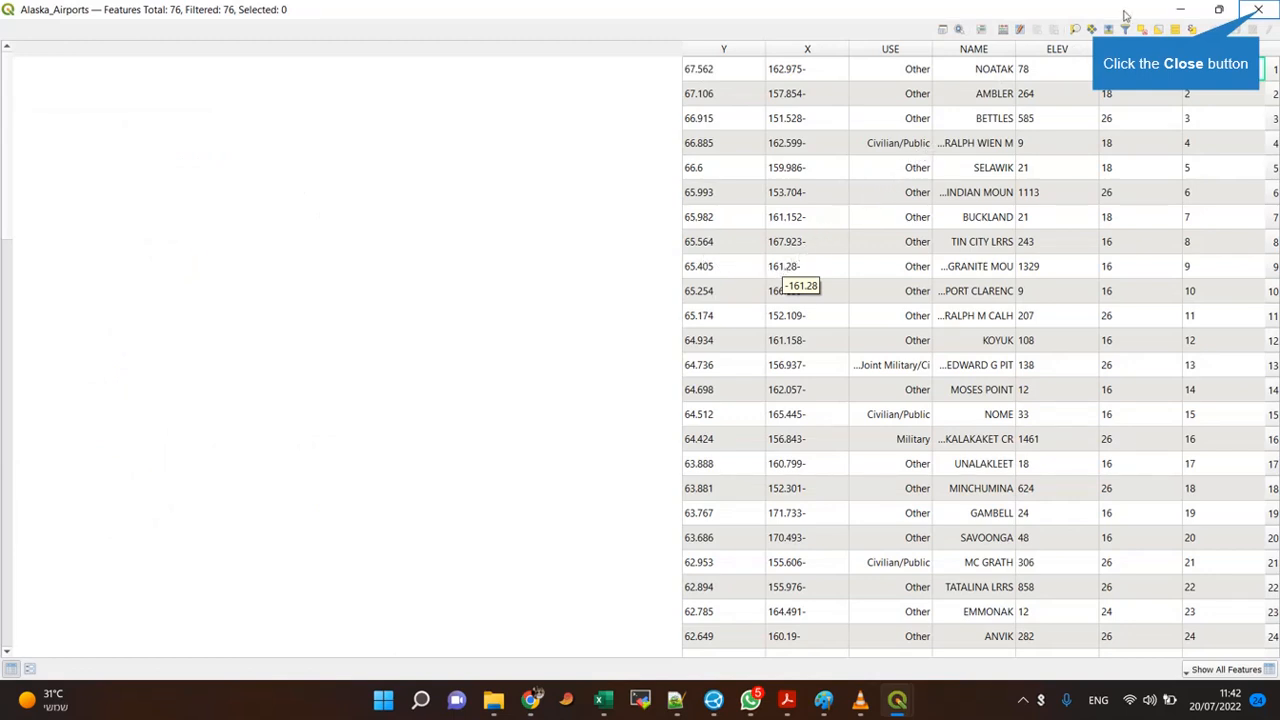
left_click(1258, 9)
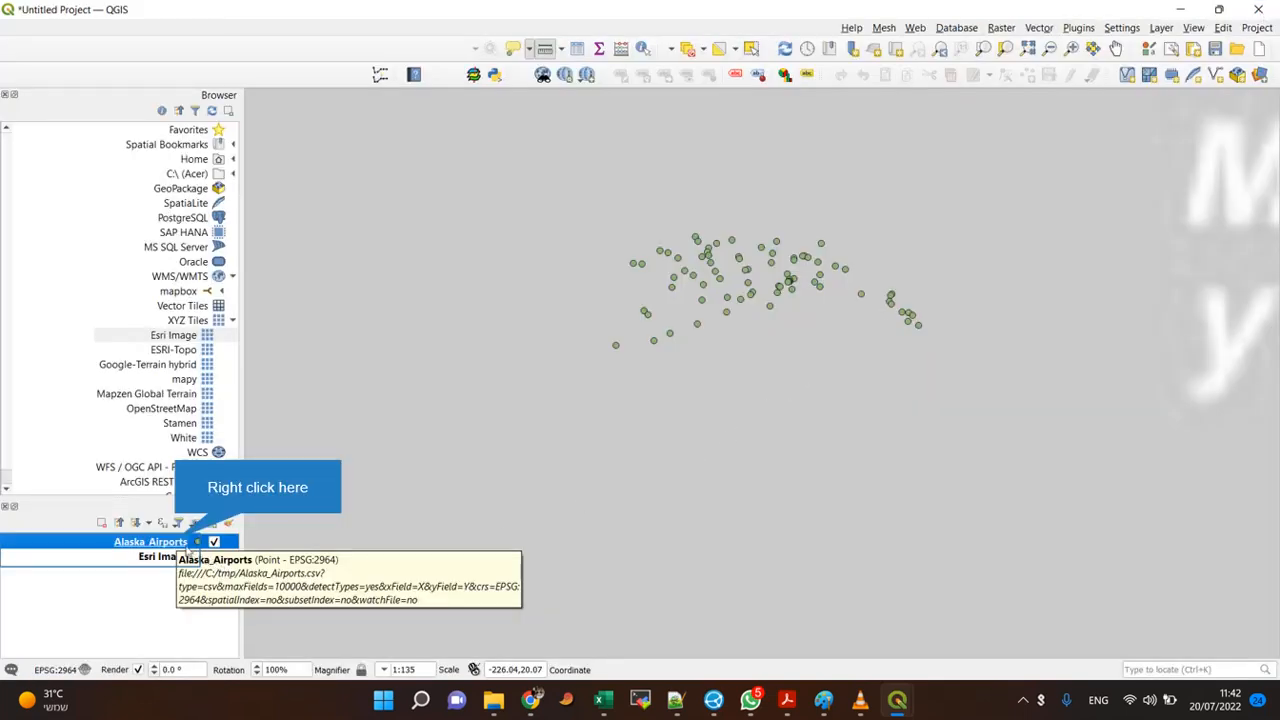
Step: Set the Alaska_Airports layer source CRS to EPSG:4326 - WGS 84 in Properties
right_click(150, 541)
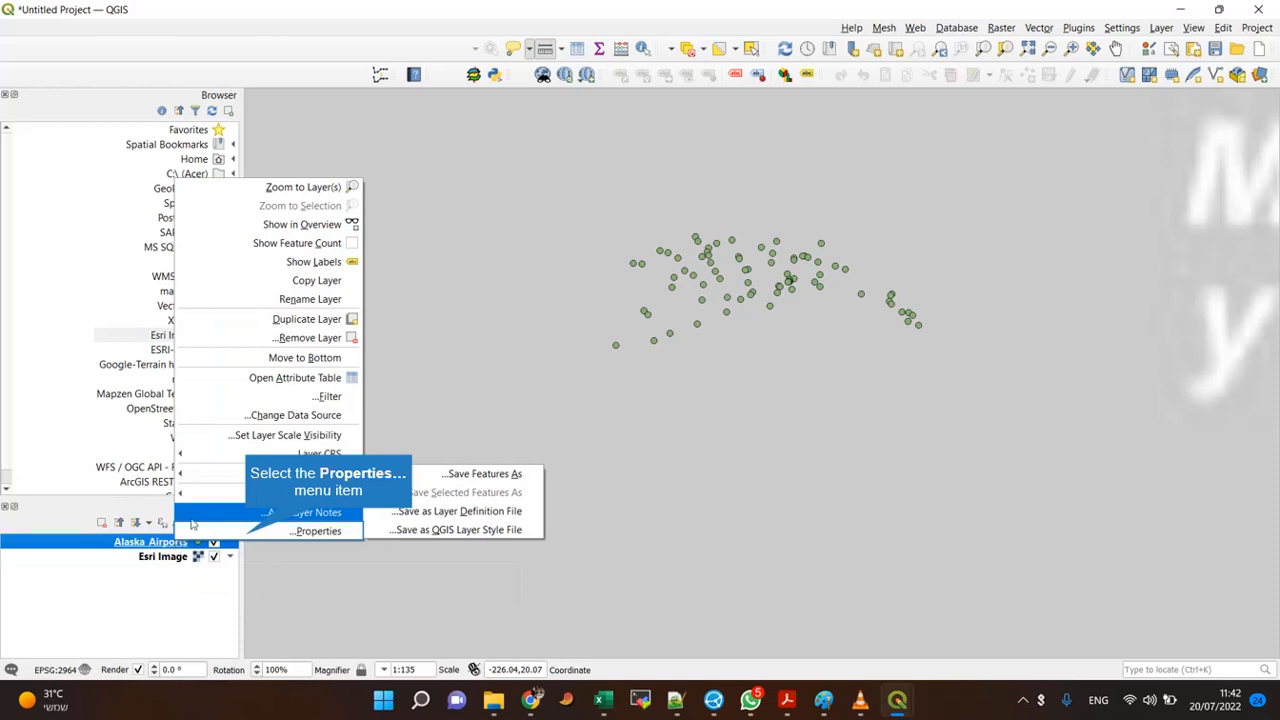
left_click(318, 531)
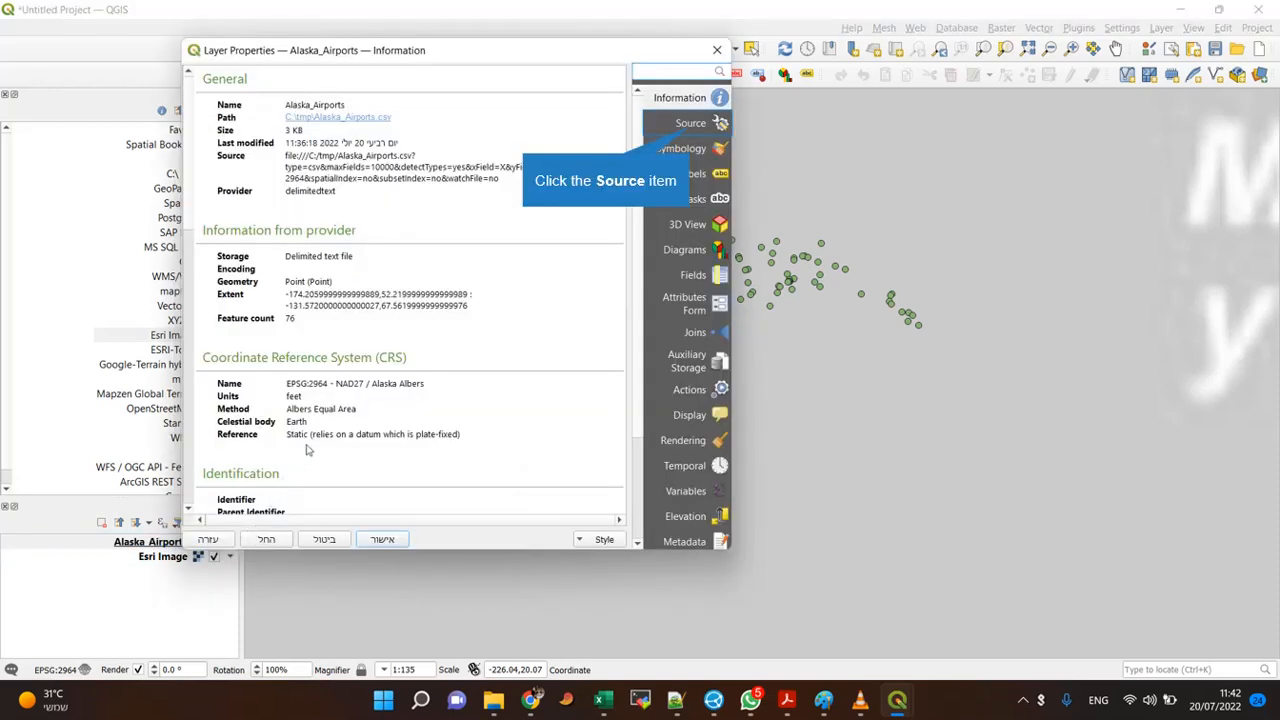
left_click(690, 122)
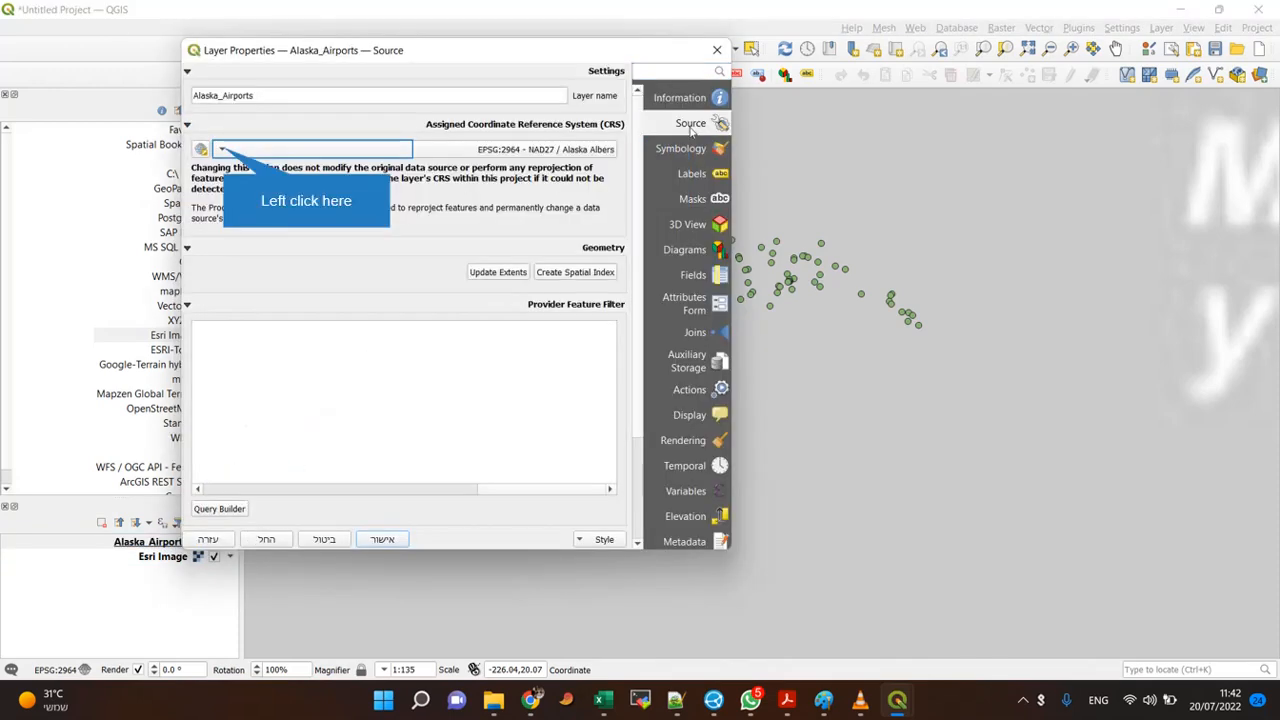
left_click(312, 149)
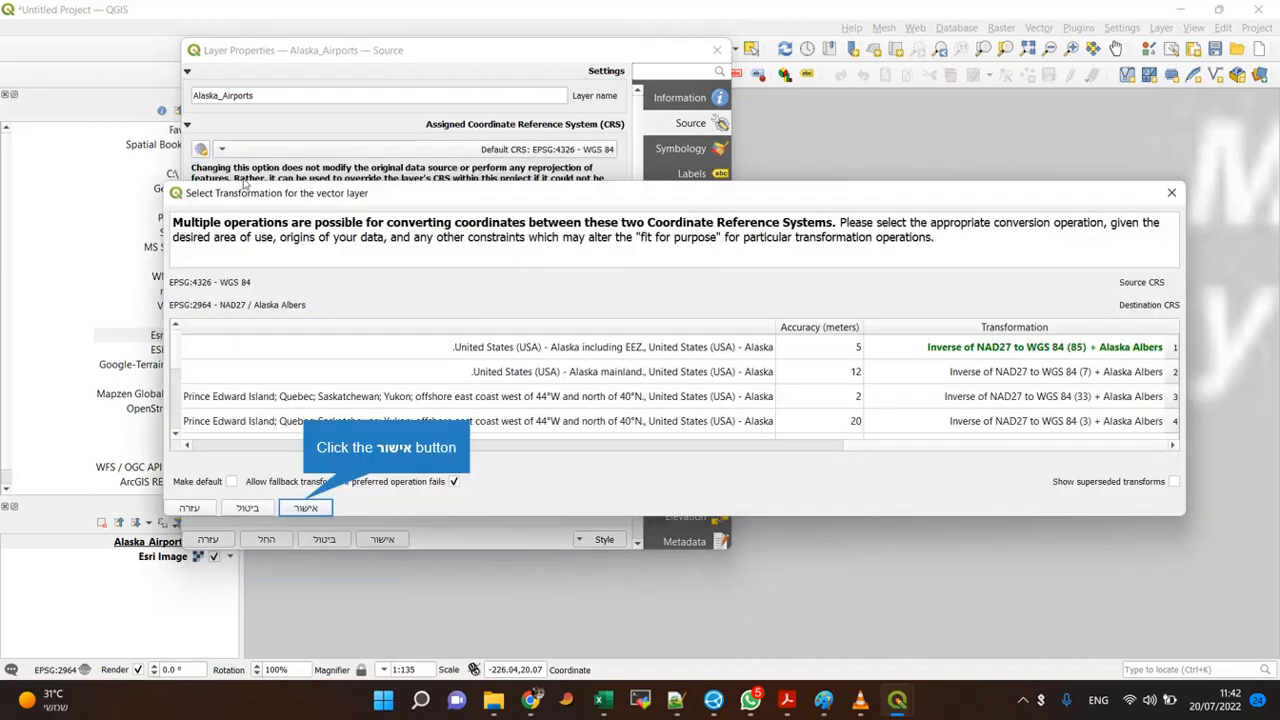
mouse_move(295, 343)
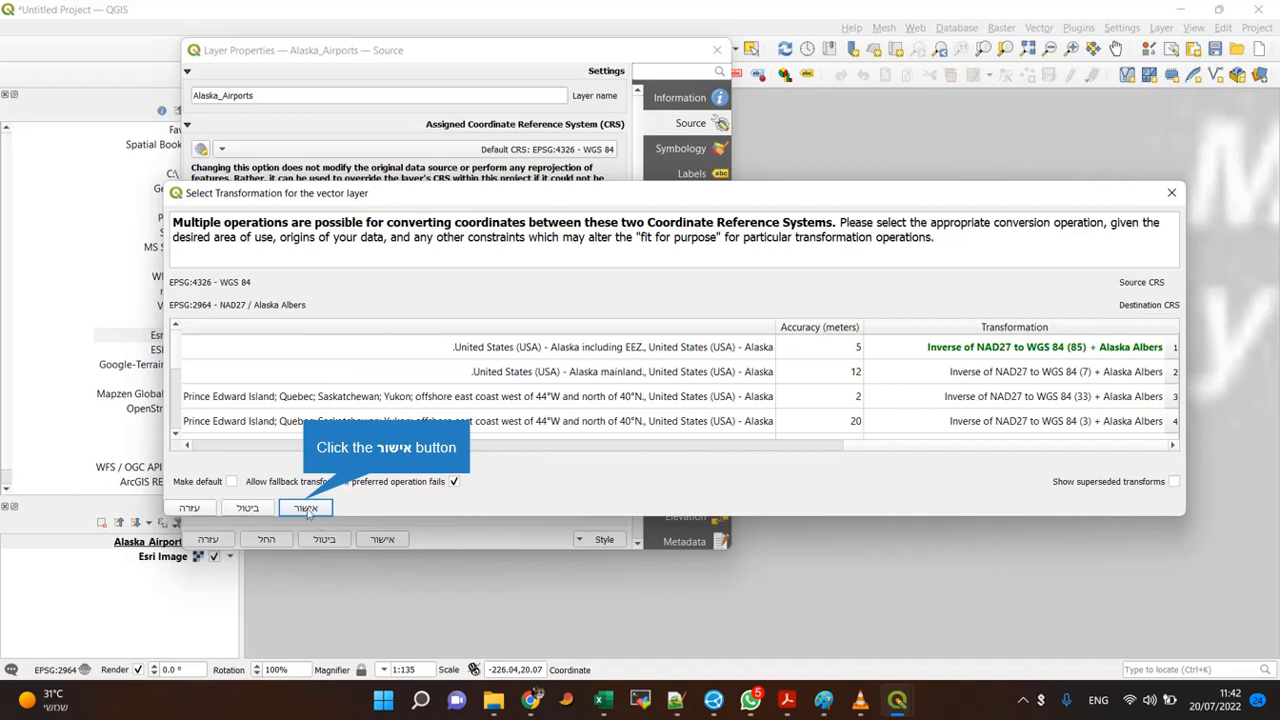
left_click(306, 508)
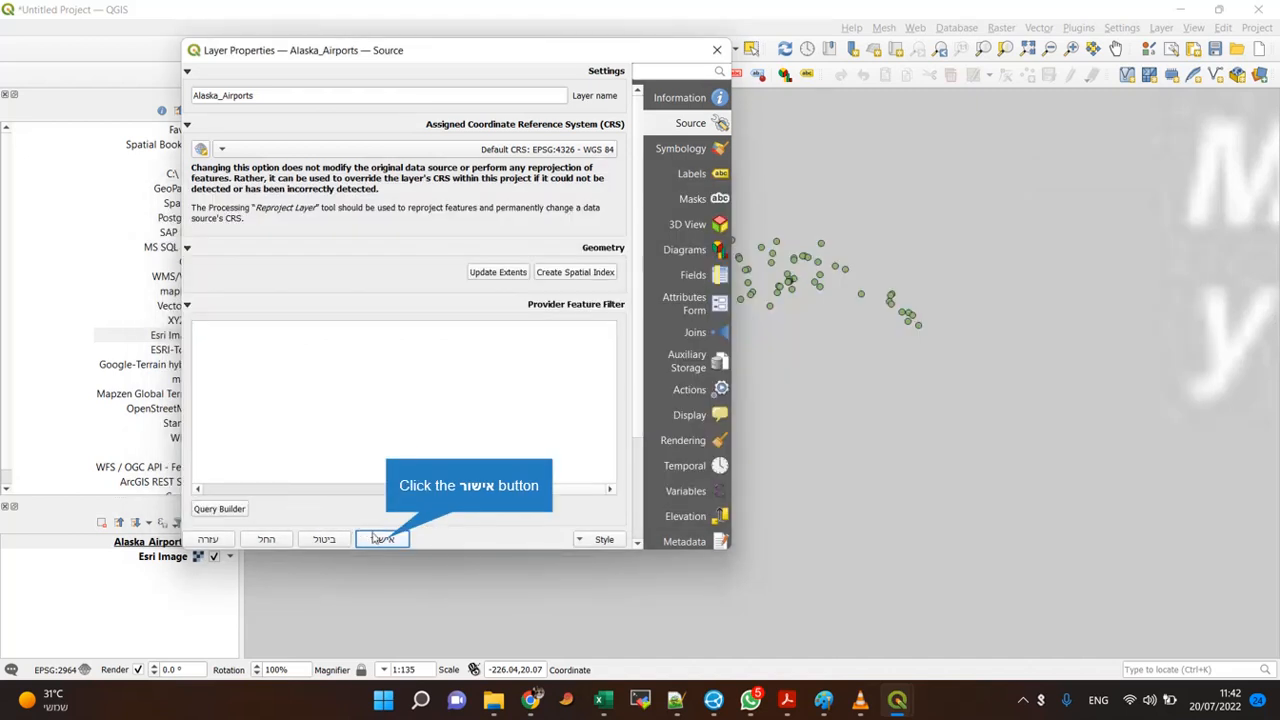
left_click(382, 538)
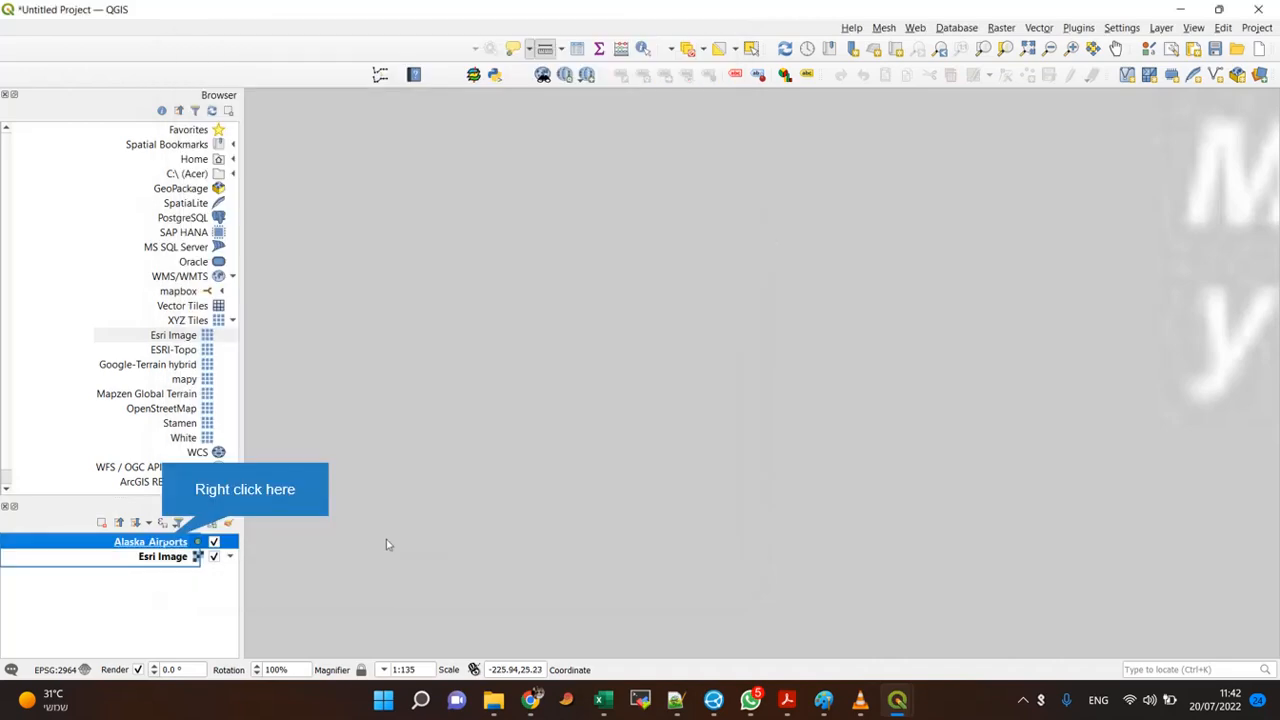
Step: Zoom to the Alaska_Airports layer from its context menu
right_click(150, 541)
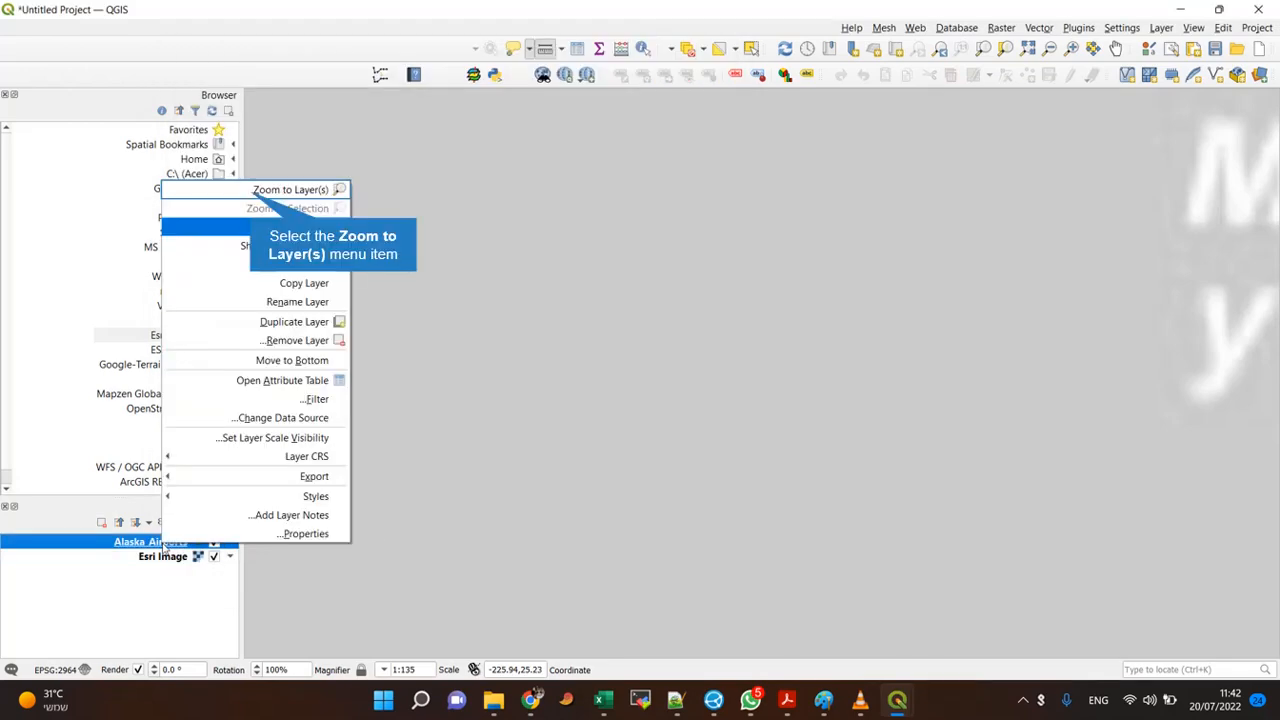
left_click(290, 189)
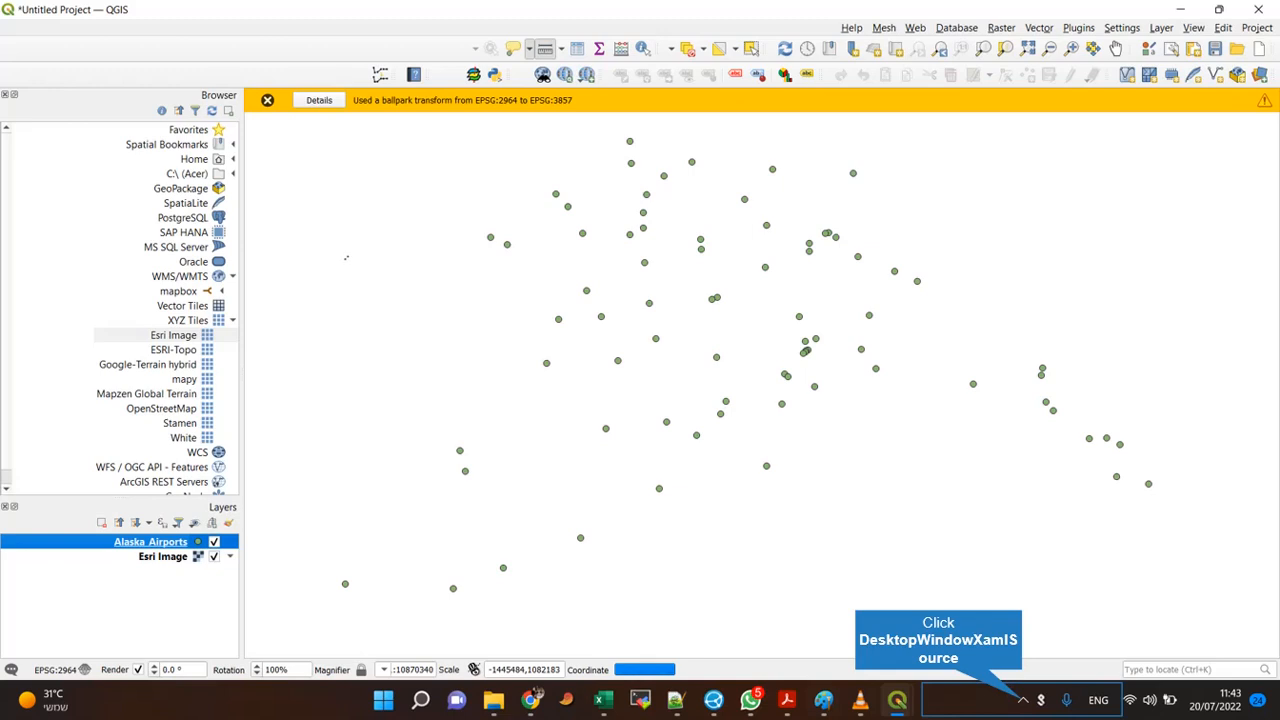
mouse_move(349, 260)
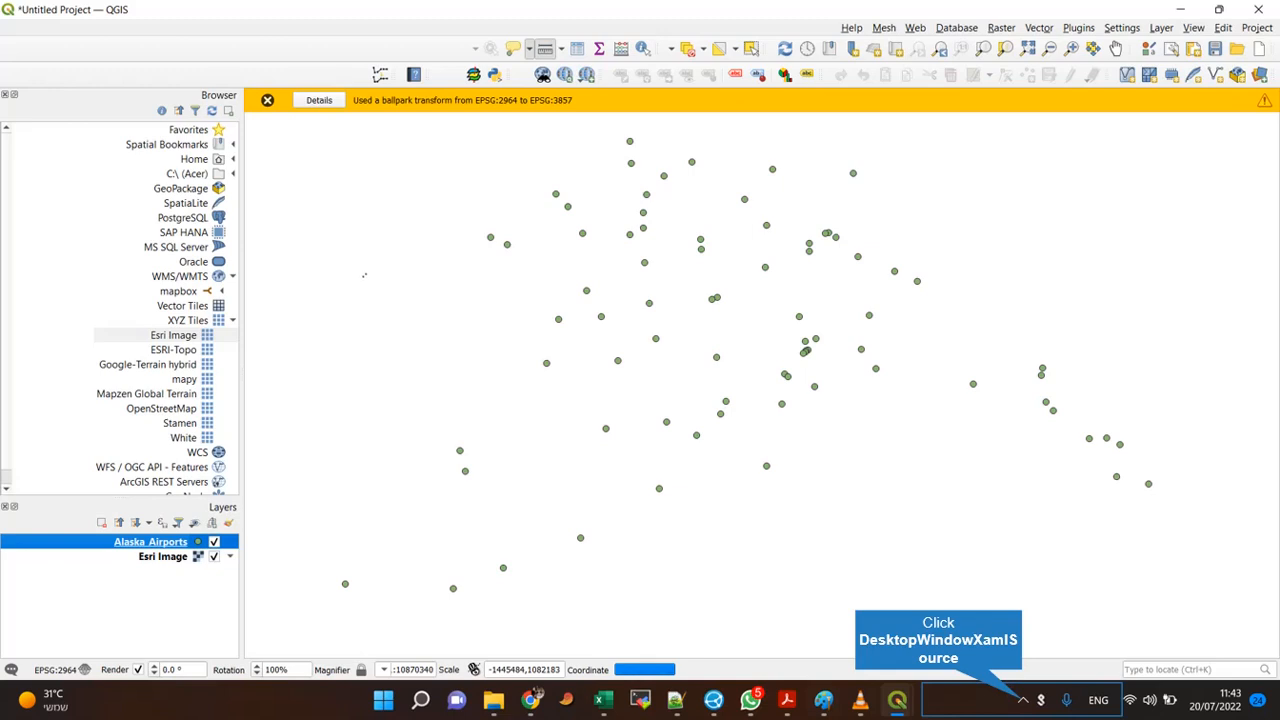
mouse_move(368, 280)
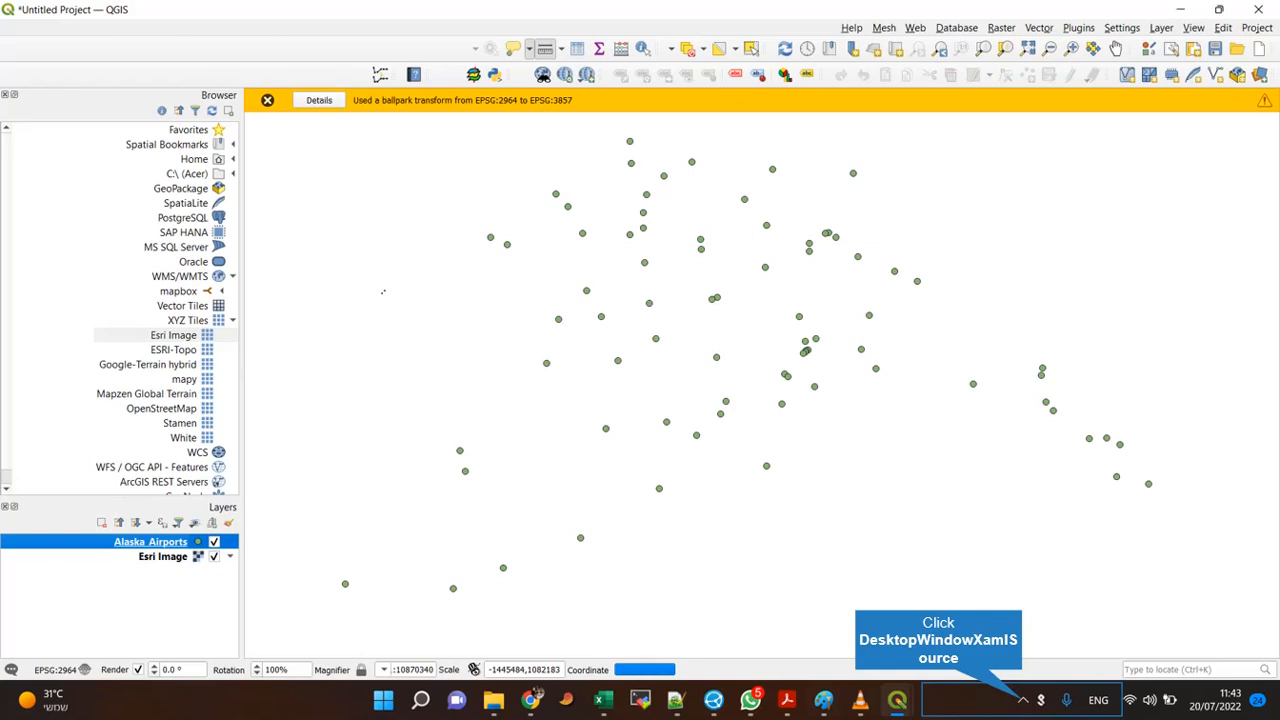
mouse_move(385, 294)
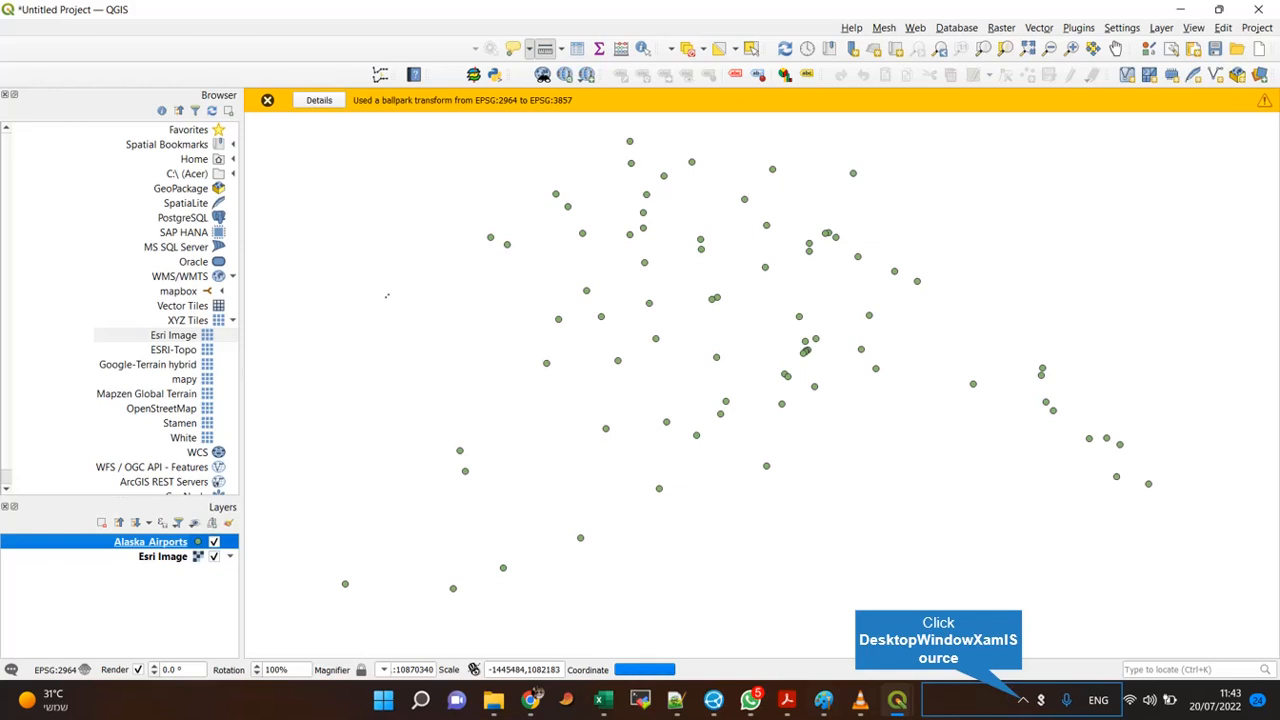